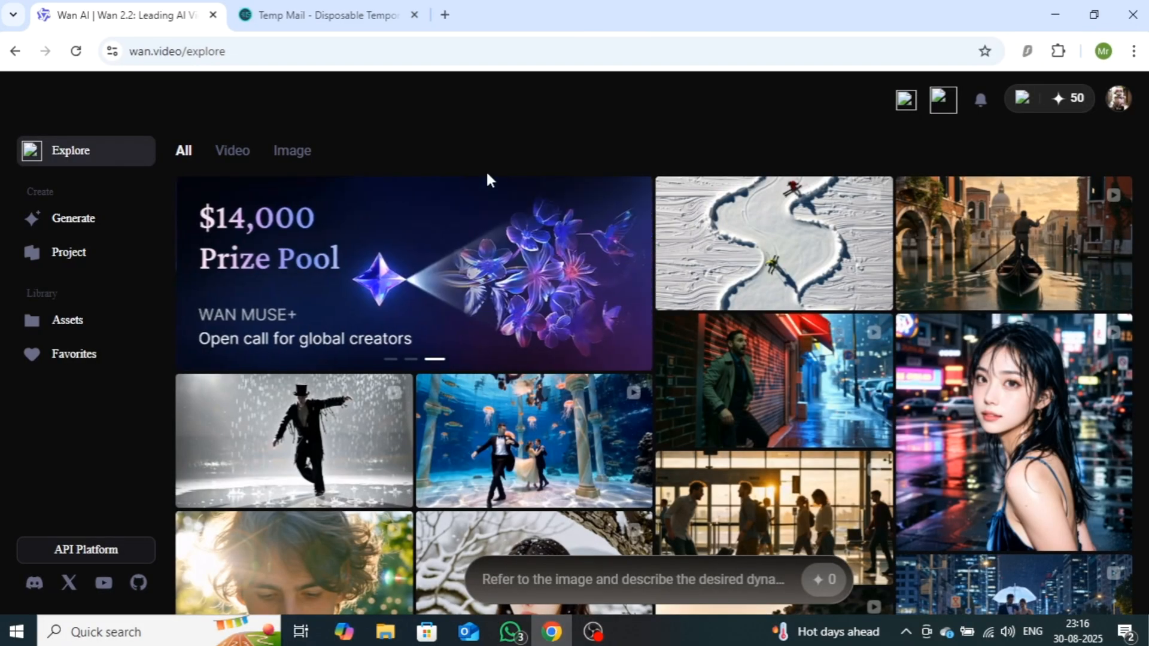
Expand the prompt bar and list the video functions from Image to Video through Inpaint.
click(660, 580)
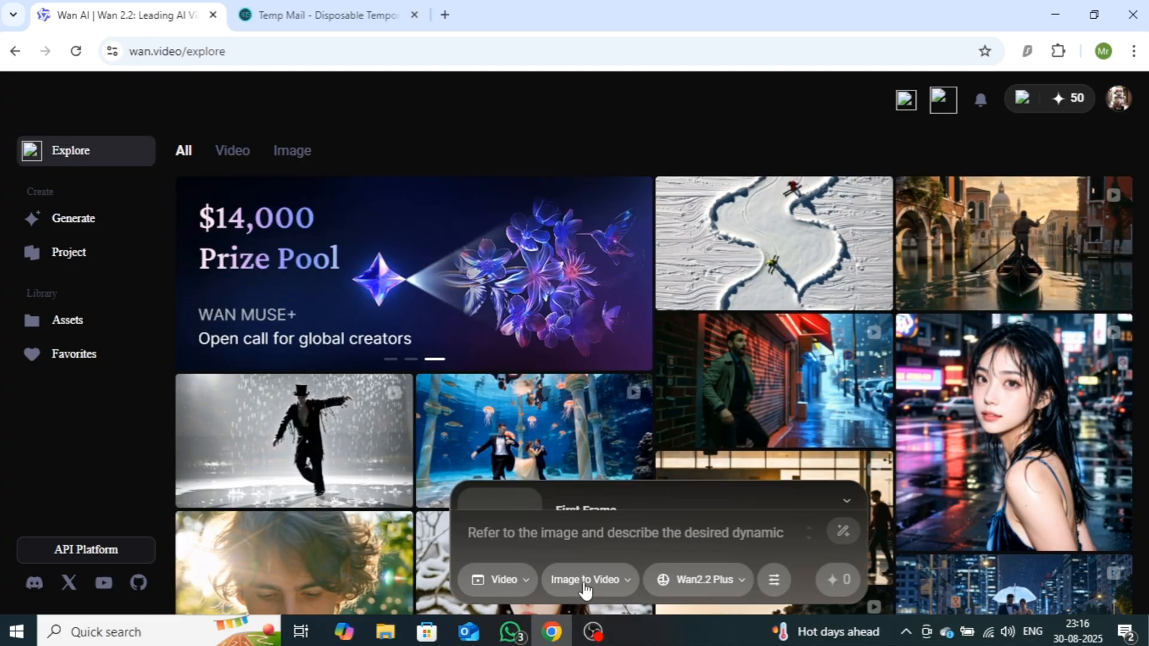
click(585, 579)
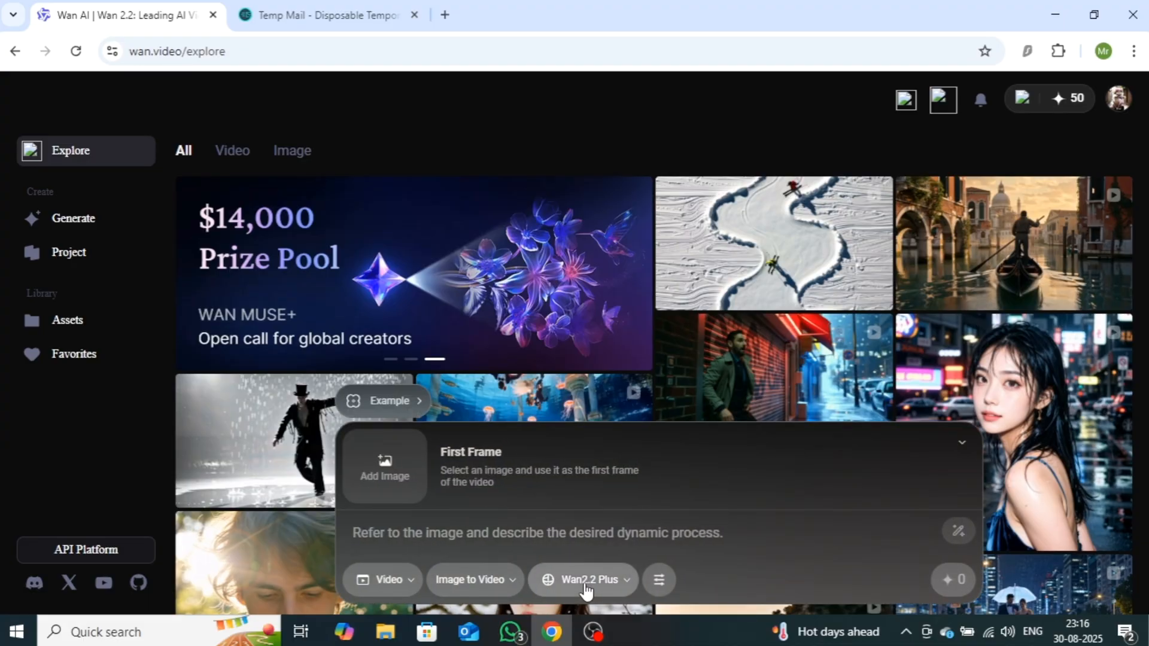
click(387, 579)
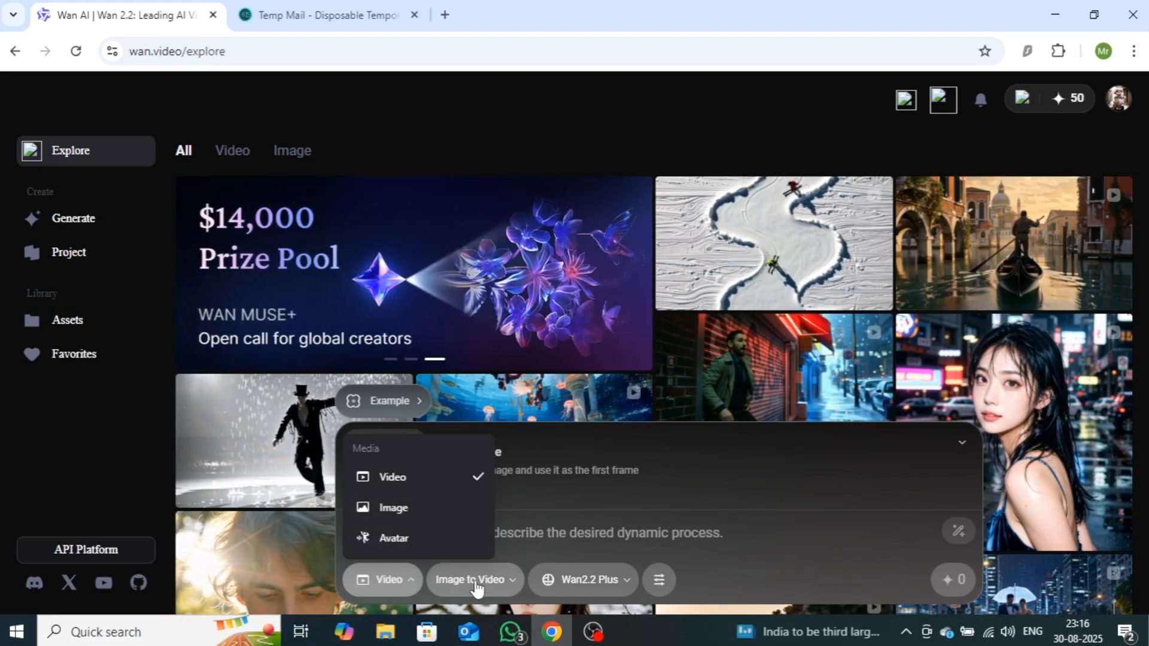
click(474, 579)
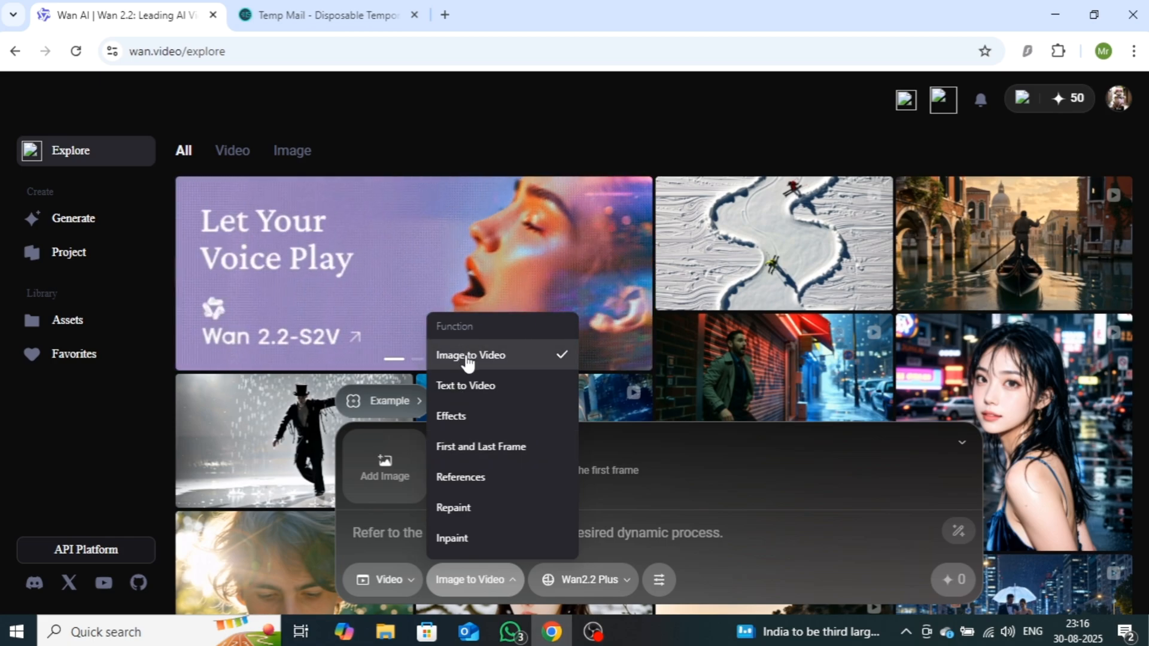
mouse_move(475, 397)
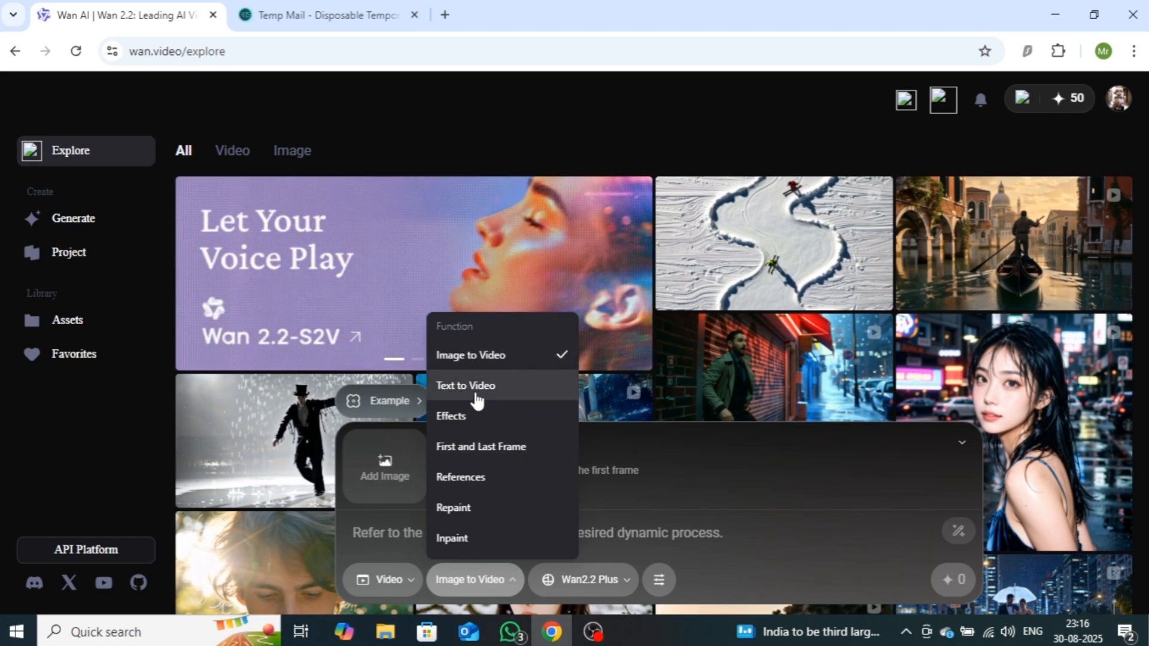
Generate a Text to Video clip of a large sailing ship on the open ocean at 16:9.
click(465, 386)
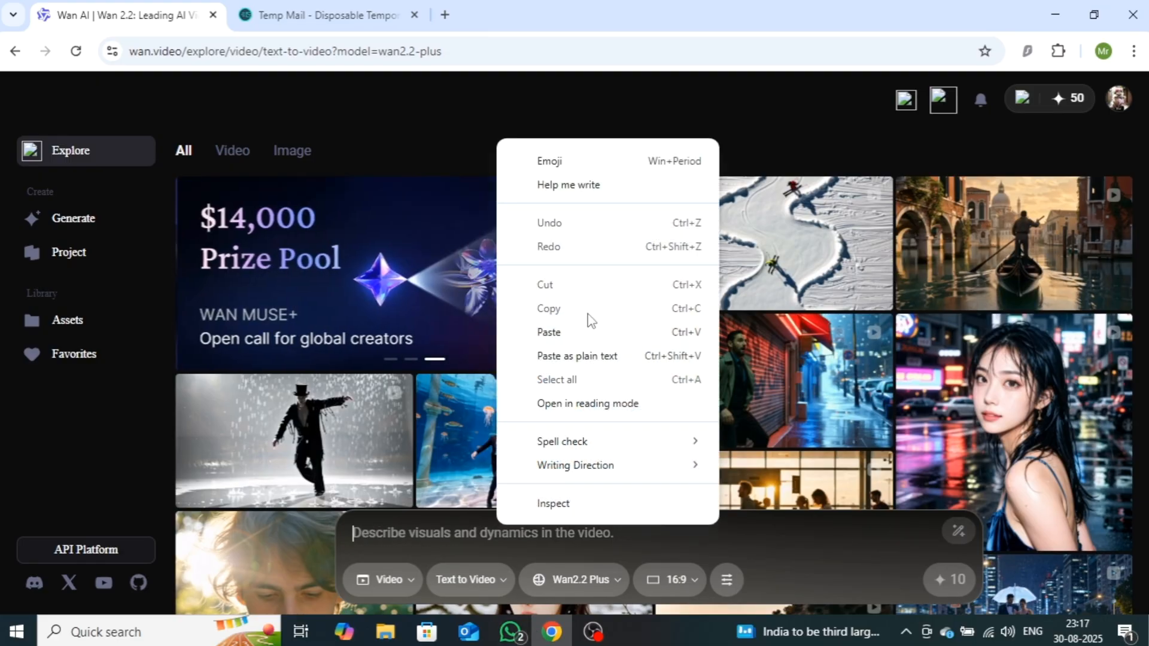
click(548, 331)
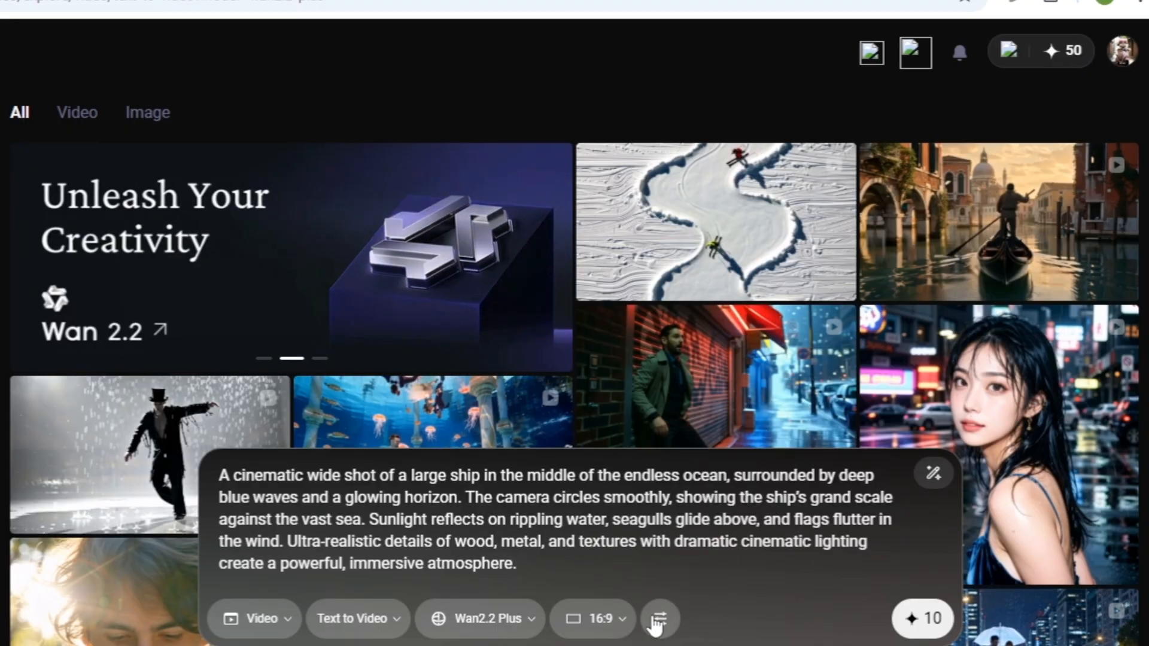
click(479, 618)
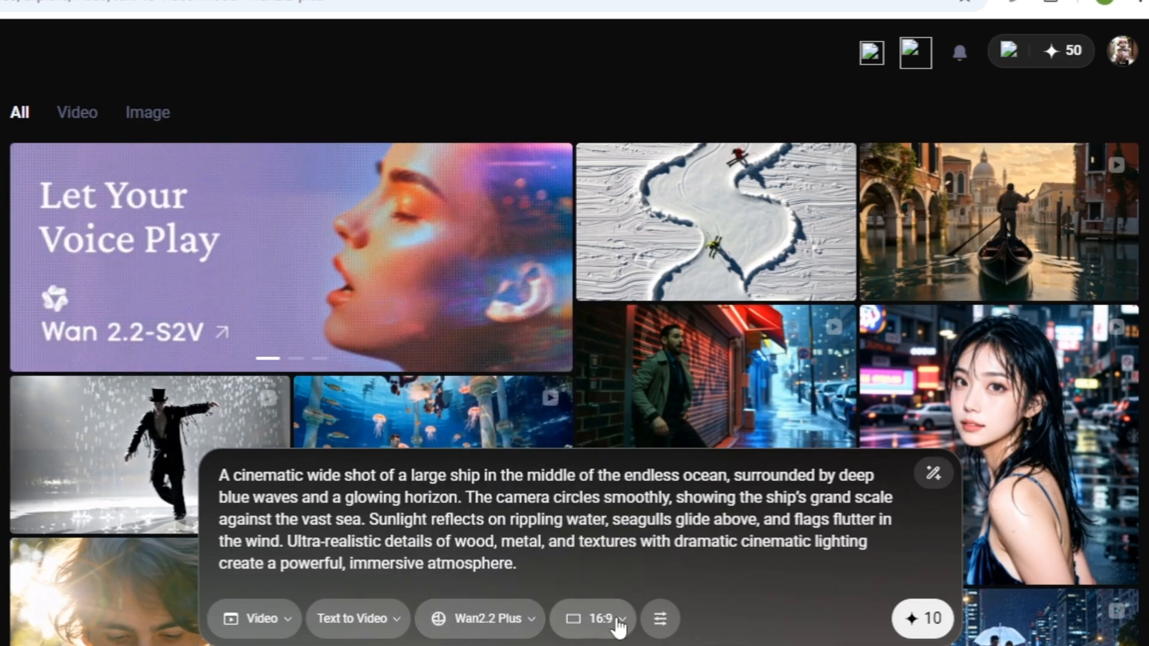
click(593, 618)
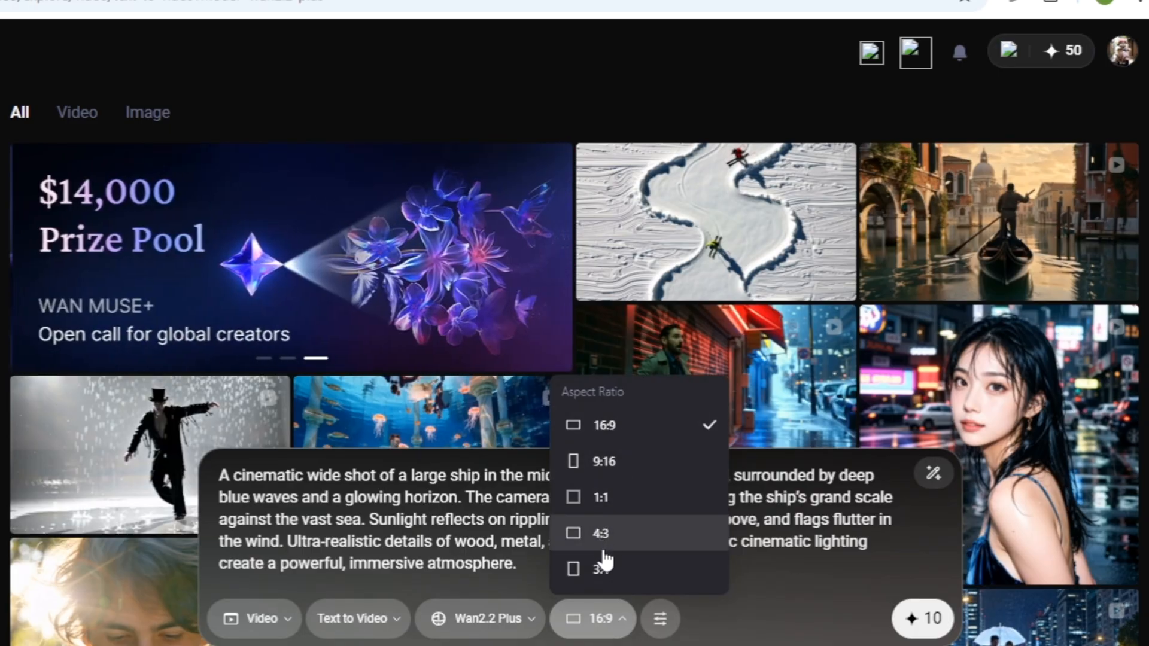
click(658, 619)
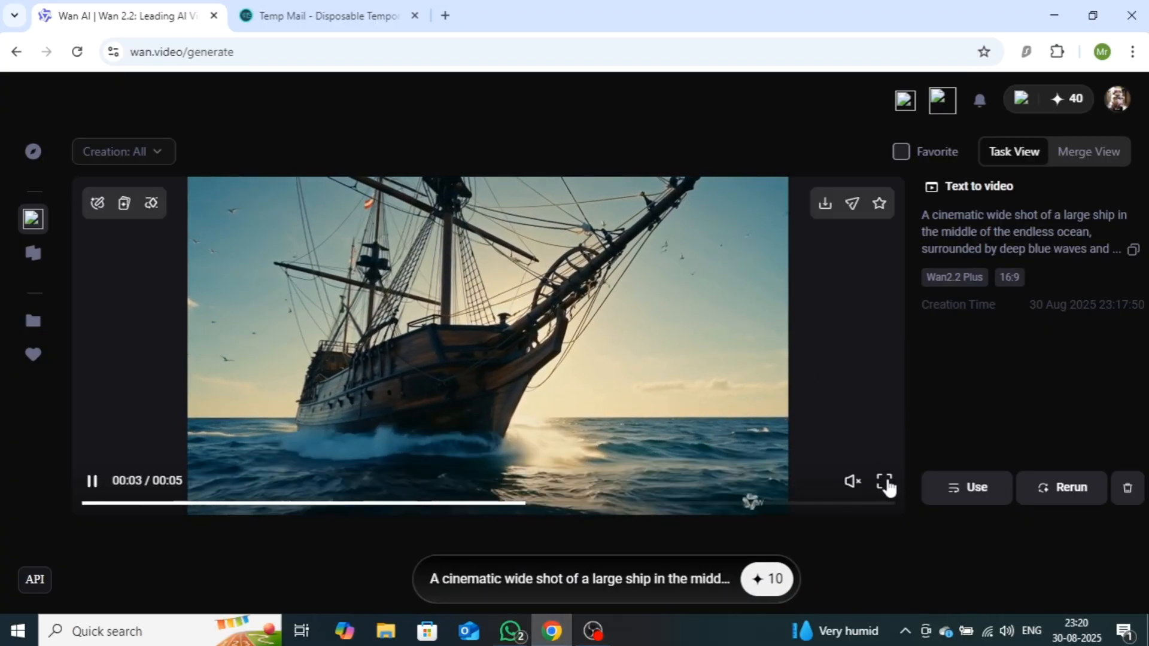
click(884, 481)
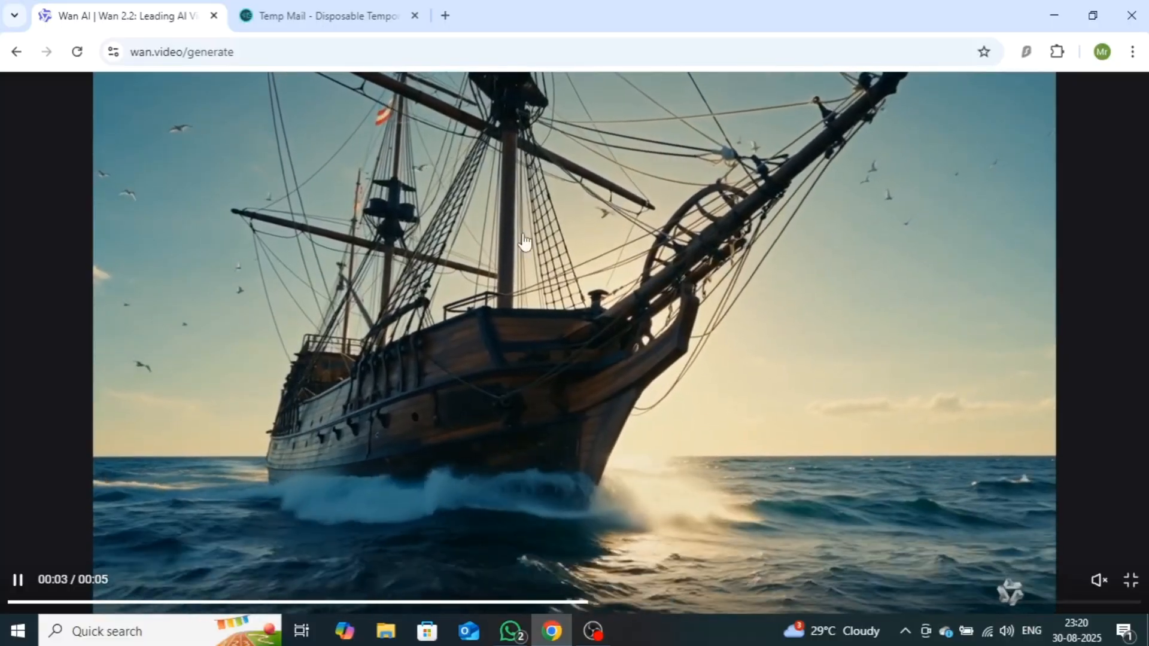
mouse_move(427, 380)
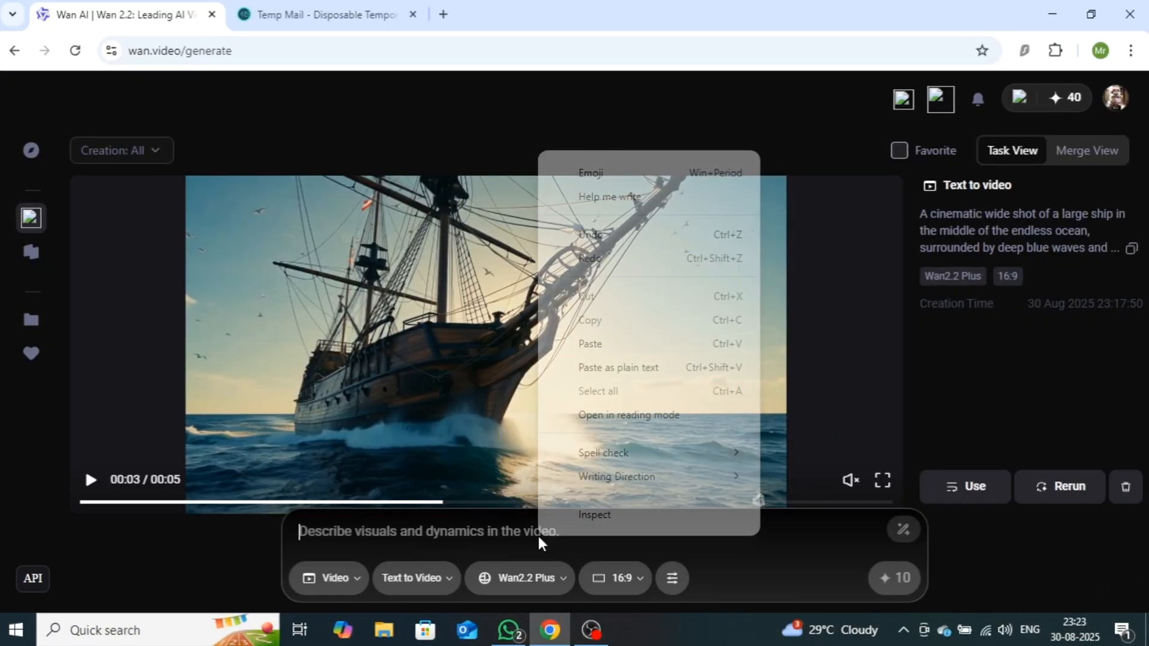
Paste the train prompt, generate the racing-train clip, and pause its playback.
click(589, 344)
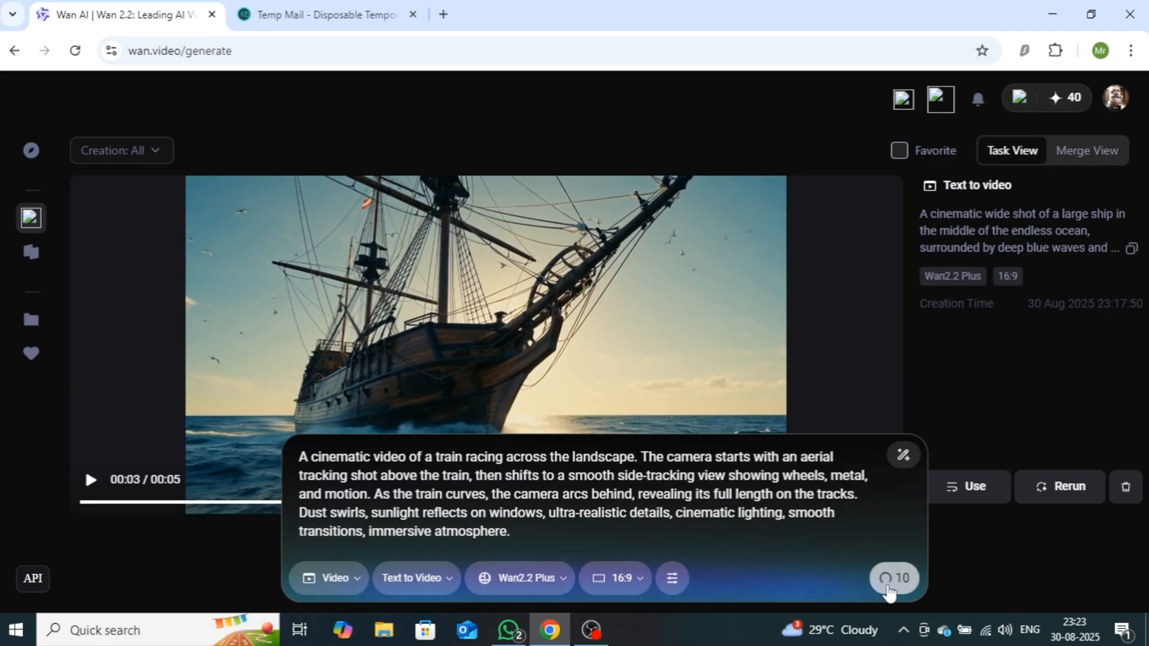
click(893, 578)
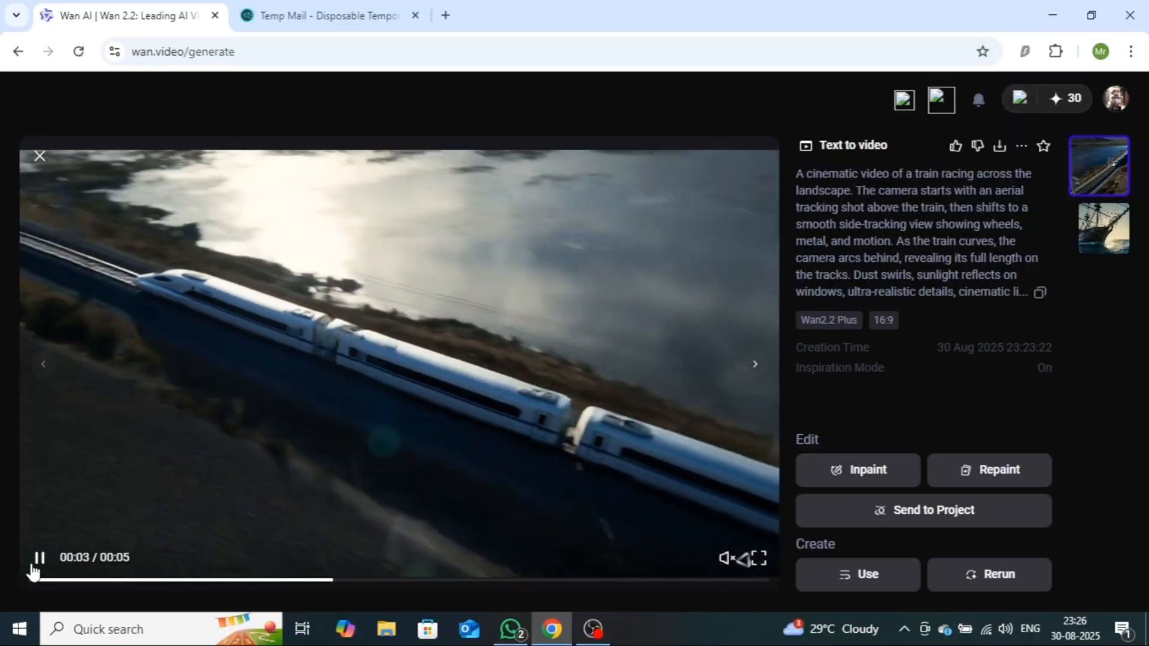
click(37, 557)
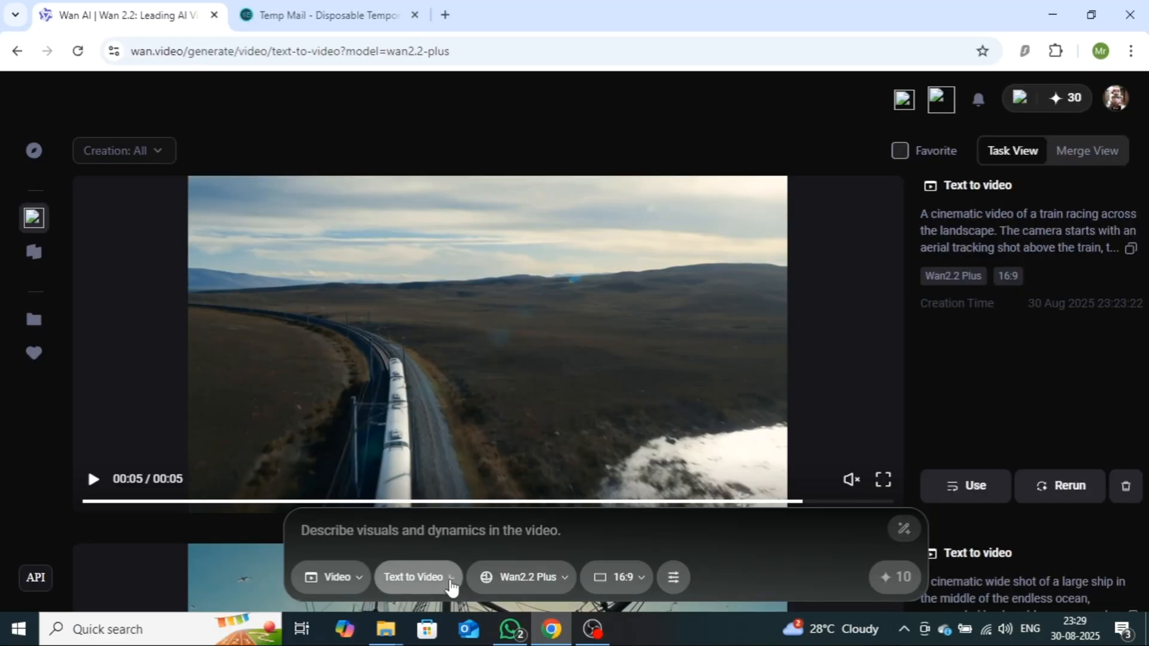
Upload the penguin image as first frame, paste the snowfall prompt and generate the clip.
click(414, 577)
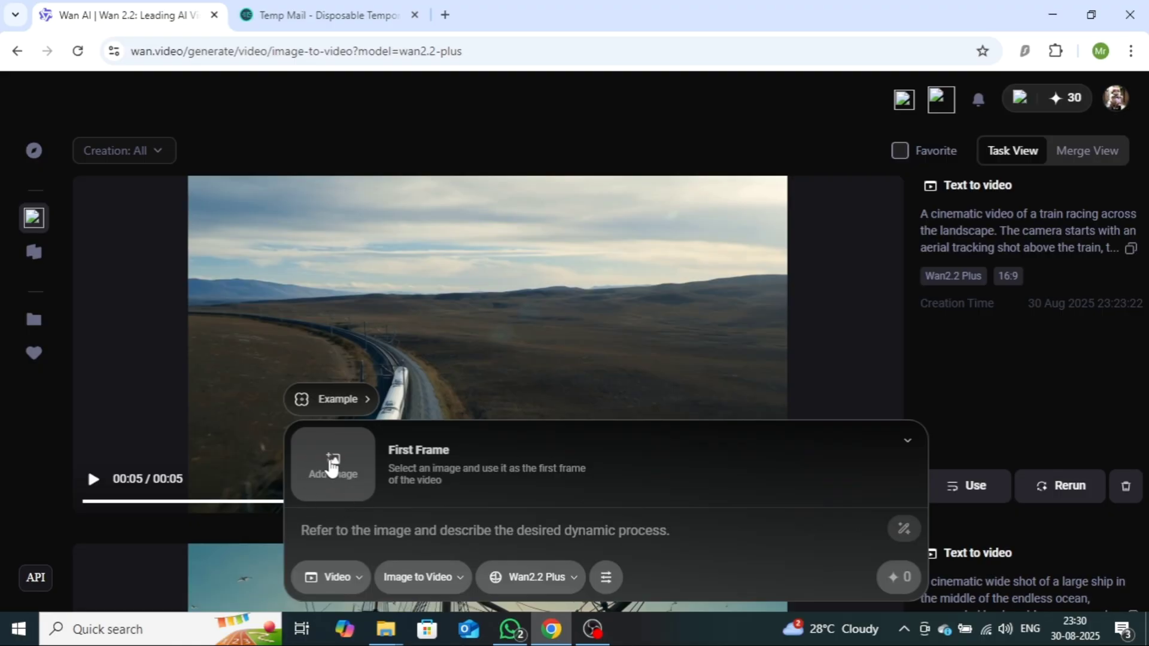
click(331, 466)
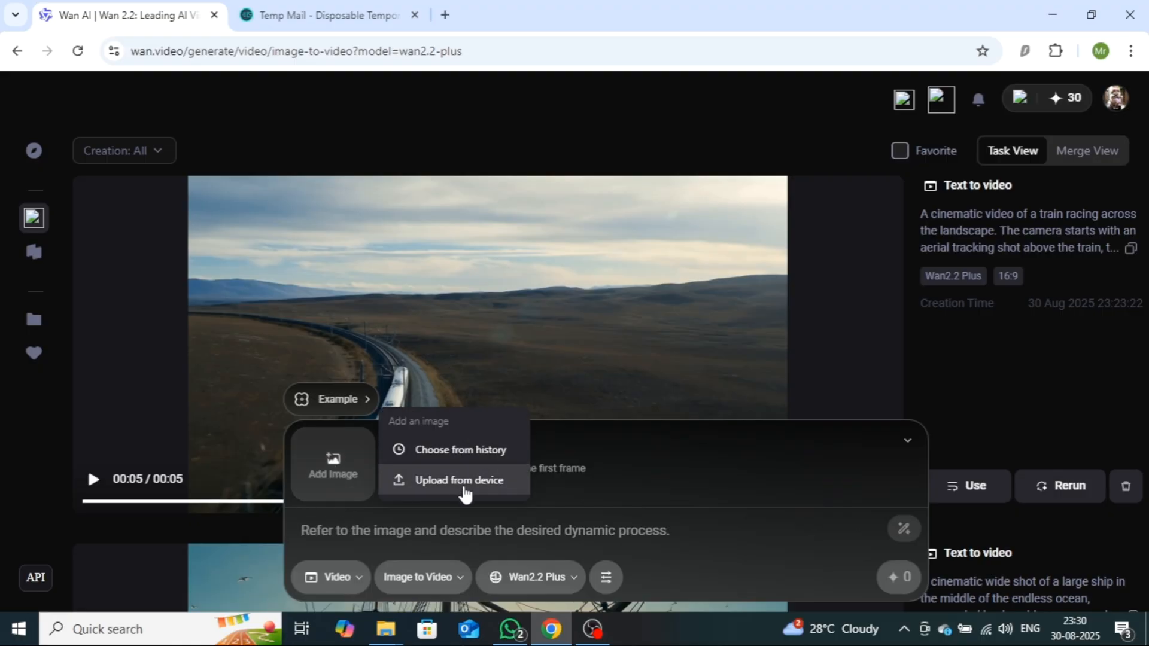
click(461, 449)
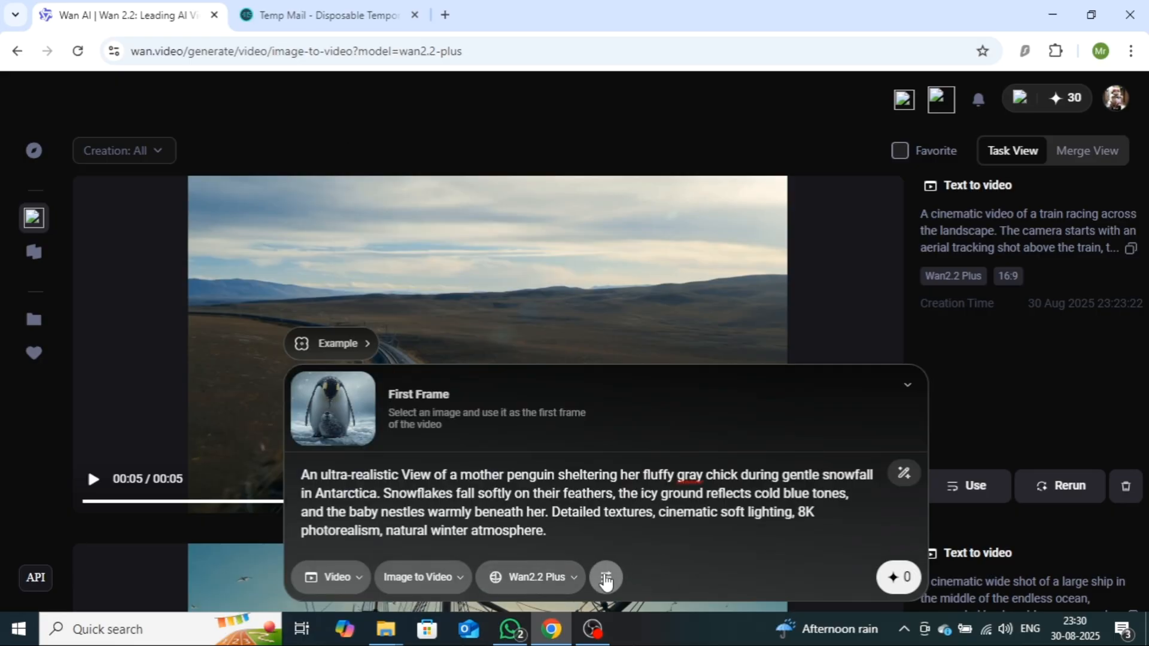
click(606, 577)
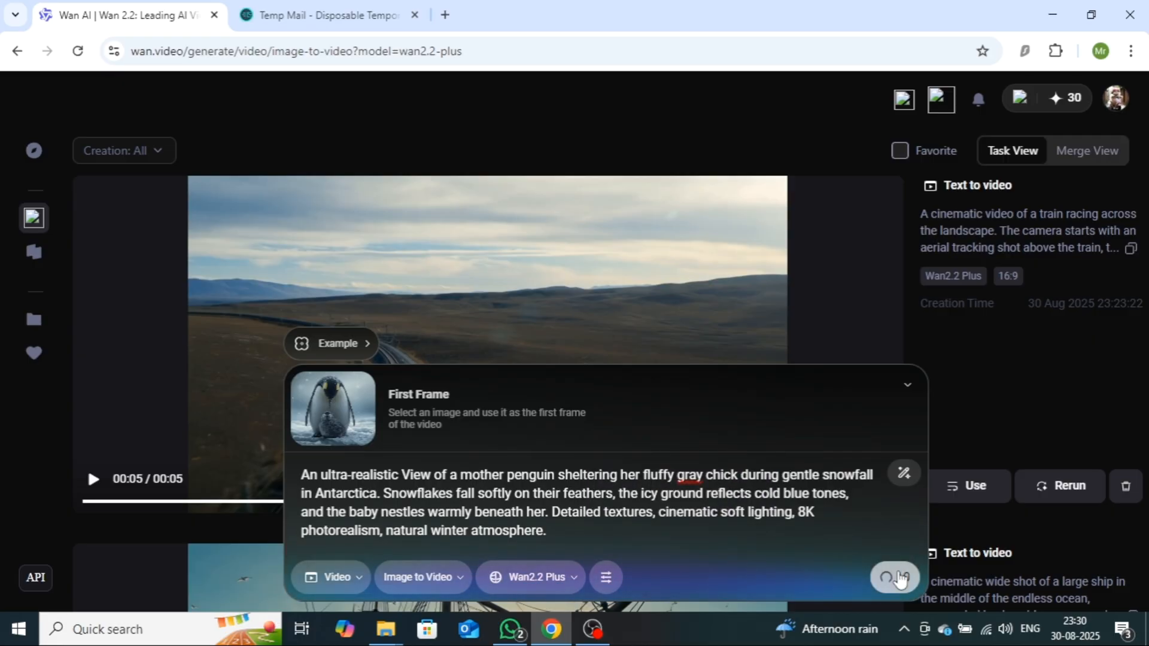
click(895, 578)
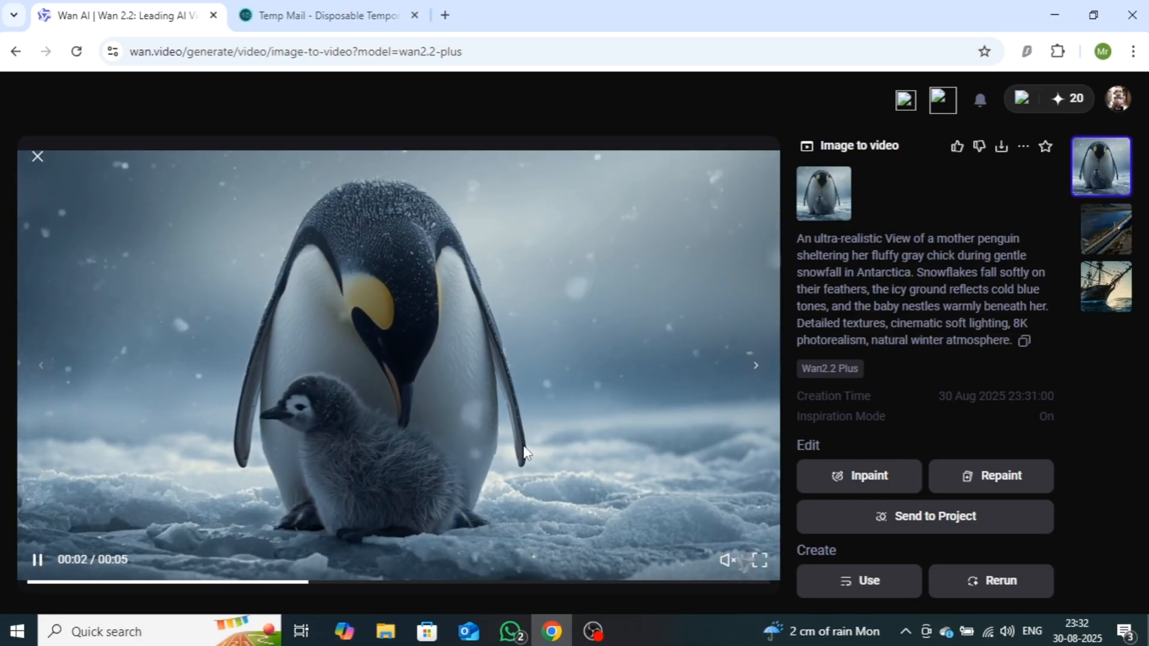
mouse_move(590, 477)
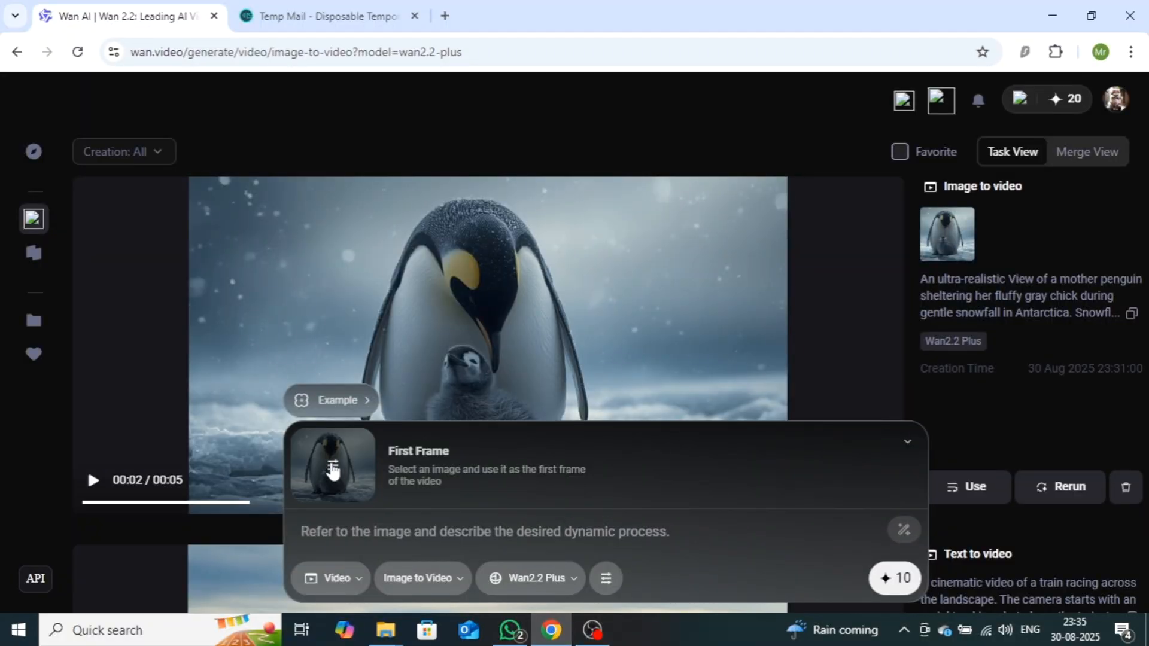
Replace the first frame with the woman's portrait and generate the sunset dancer clip.
click(331, 467)
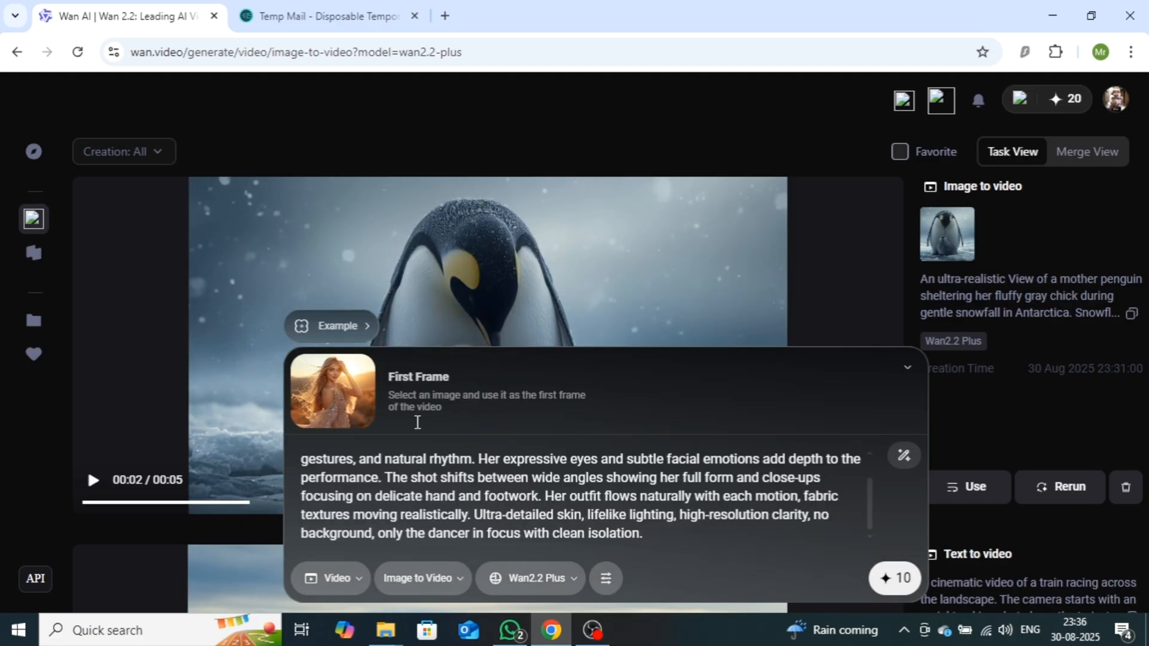
mouse_move(886, 572)
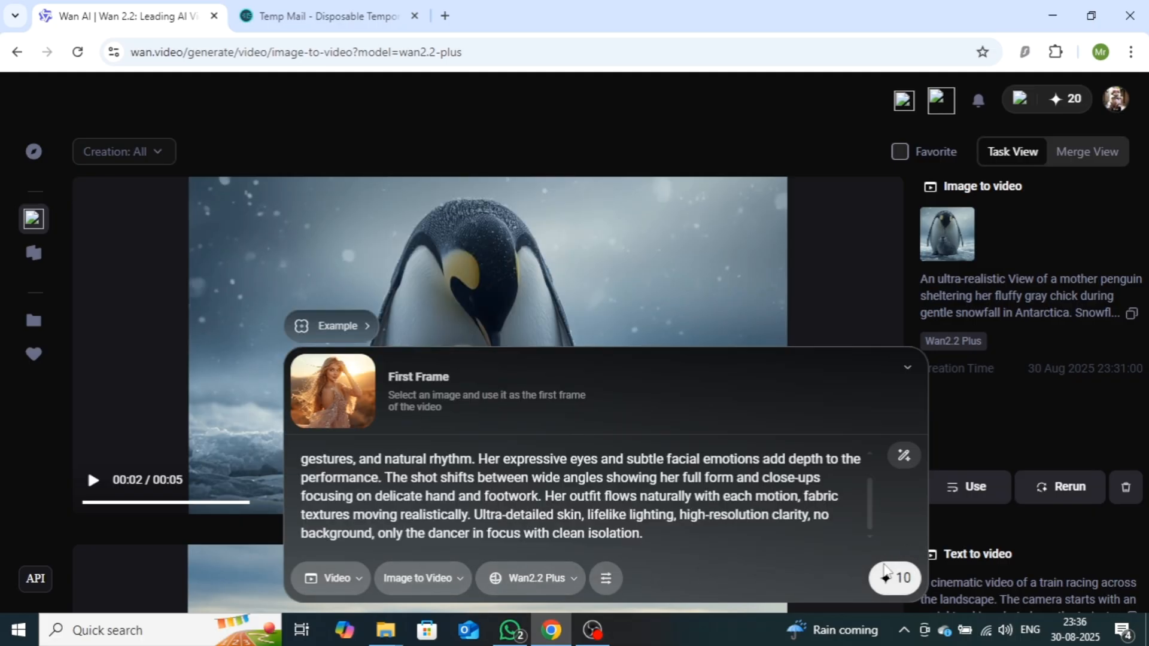
click(894, 578)
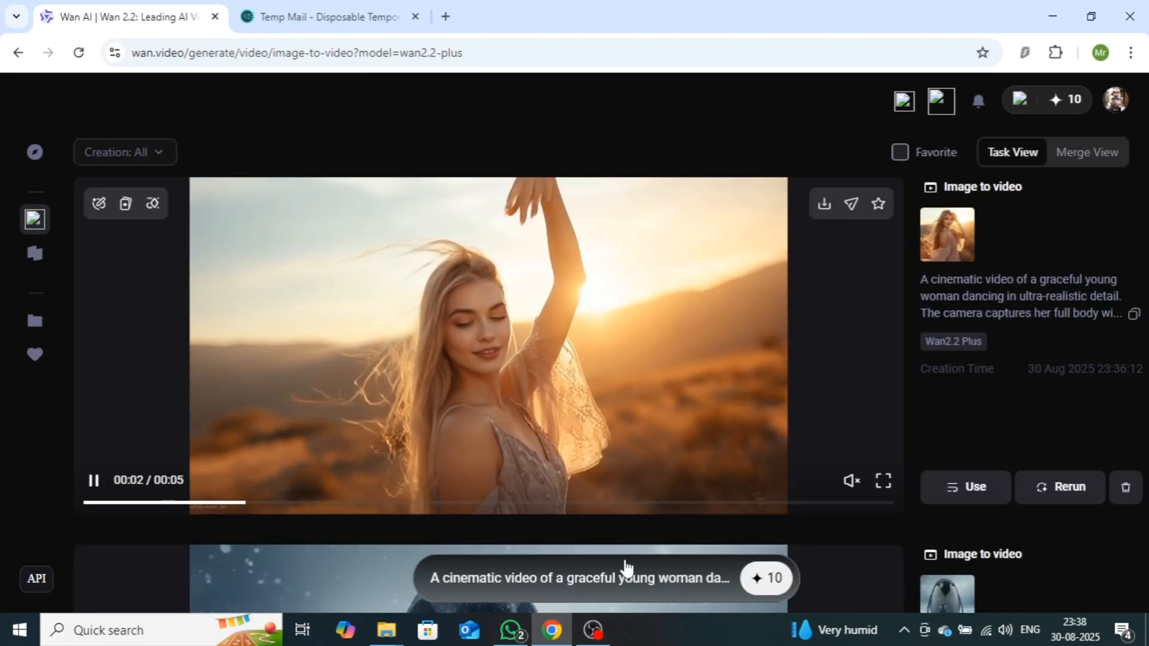
Switch to Avatar Speech to Video and set the third Downloads portrait as the character image.
click(601, 578)
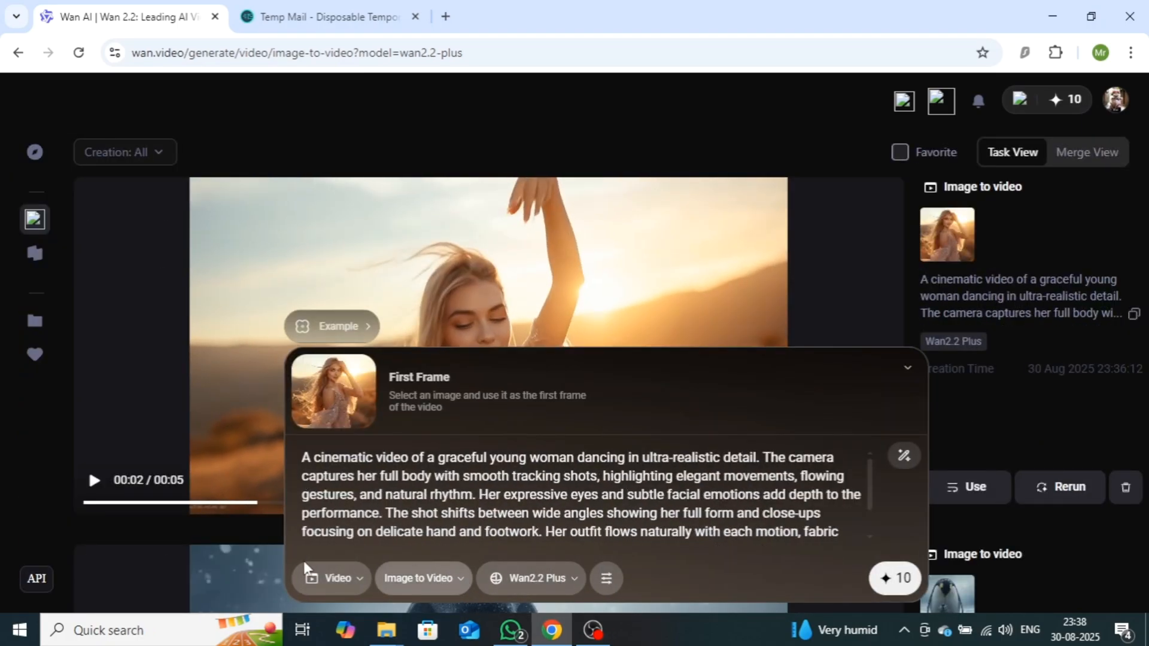
click(332, 578)
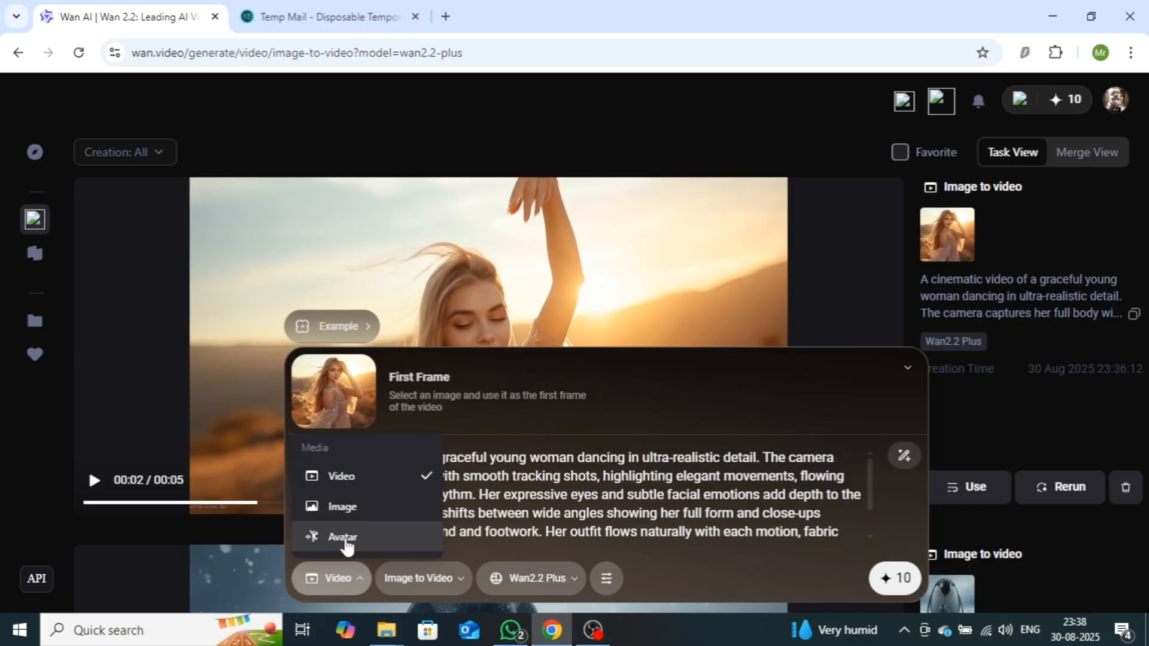
click(343, 536)
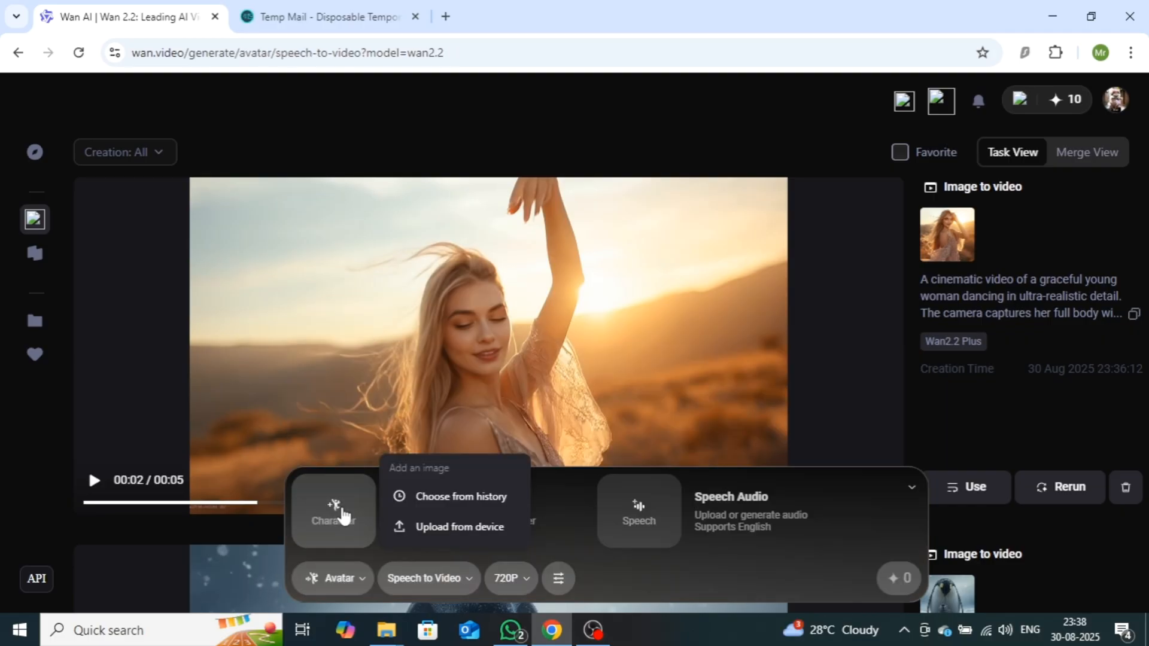
click(461, 526)
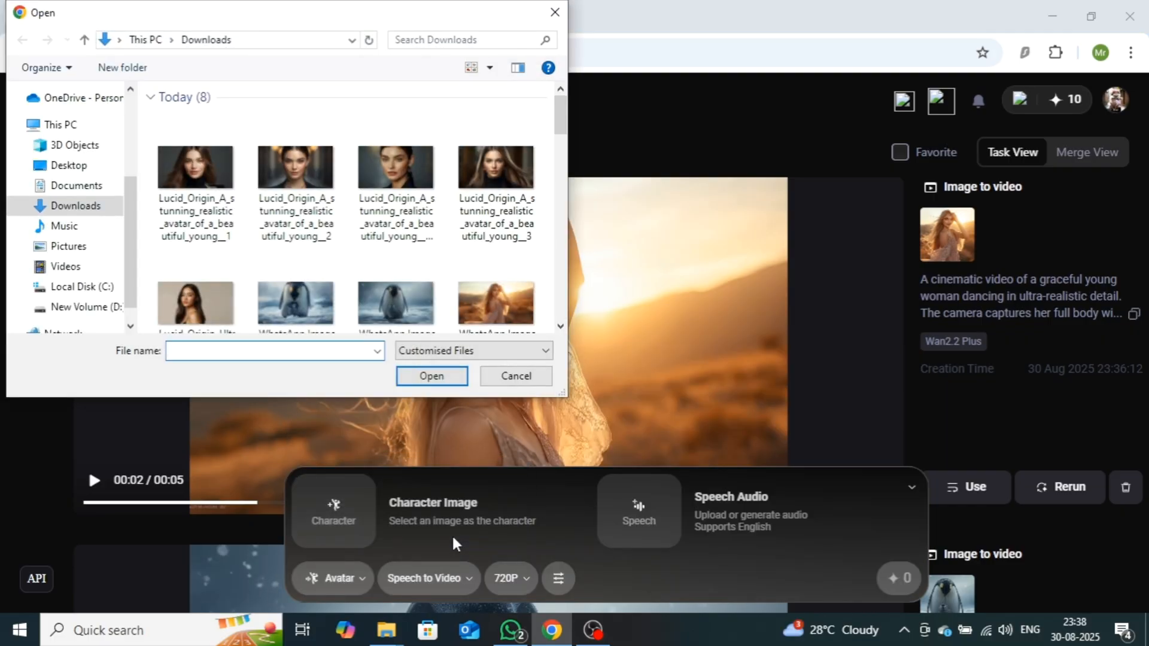
click(195, 169)
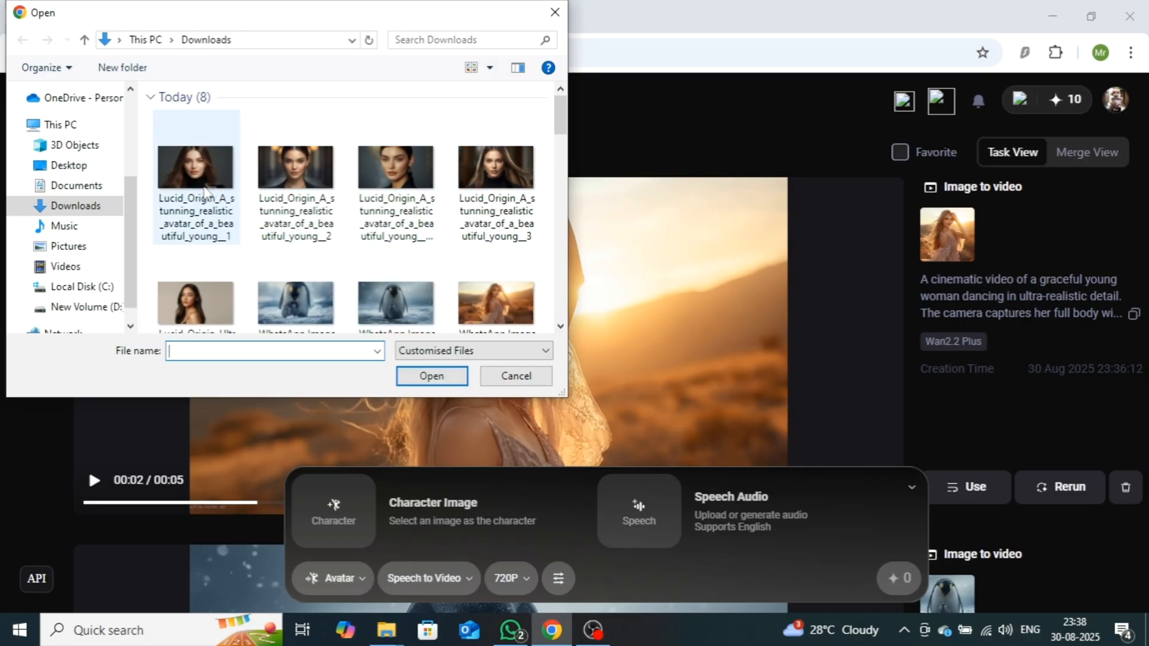
click(395, 167)
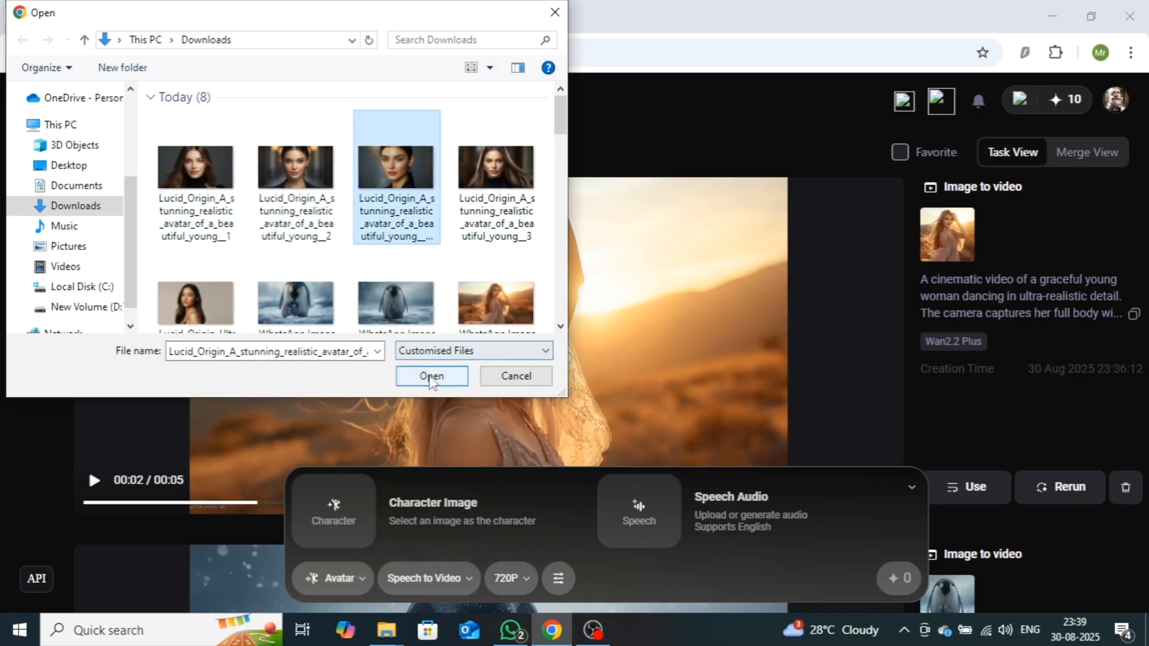
click(432, 376)
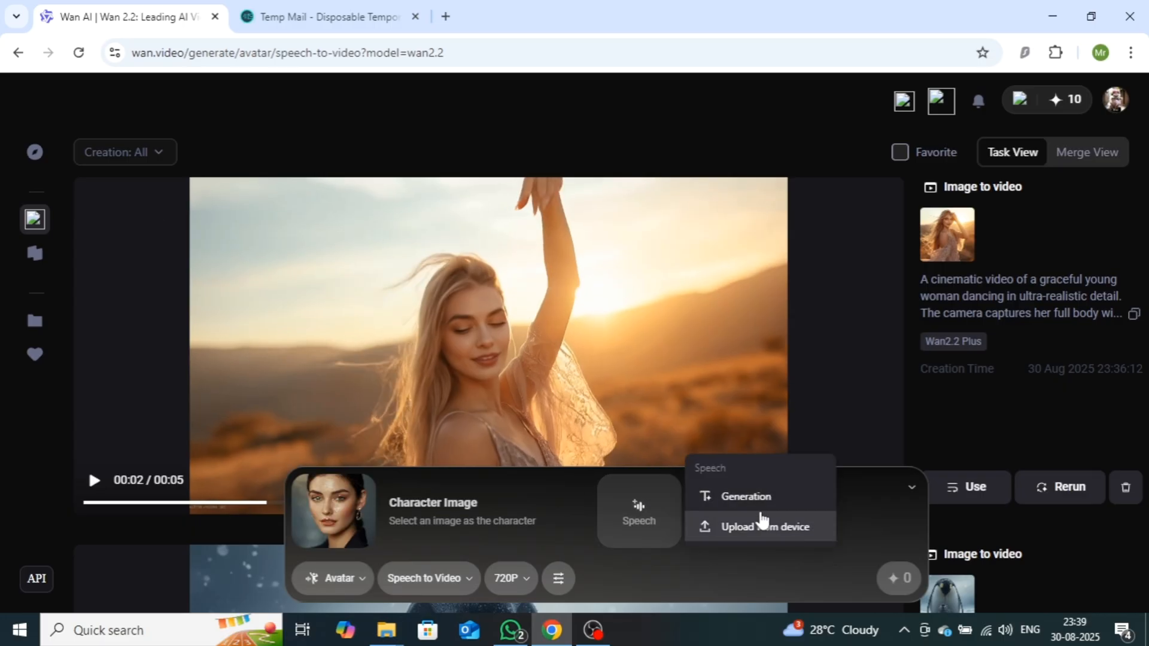
mouse_move(763, 509)
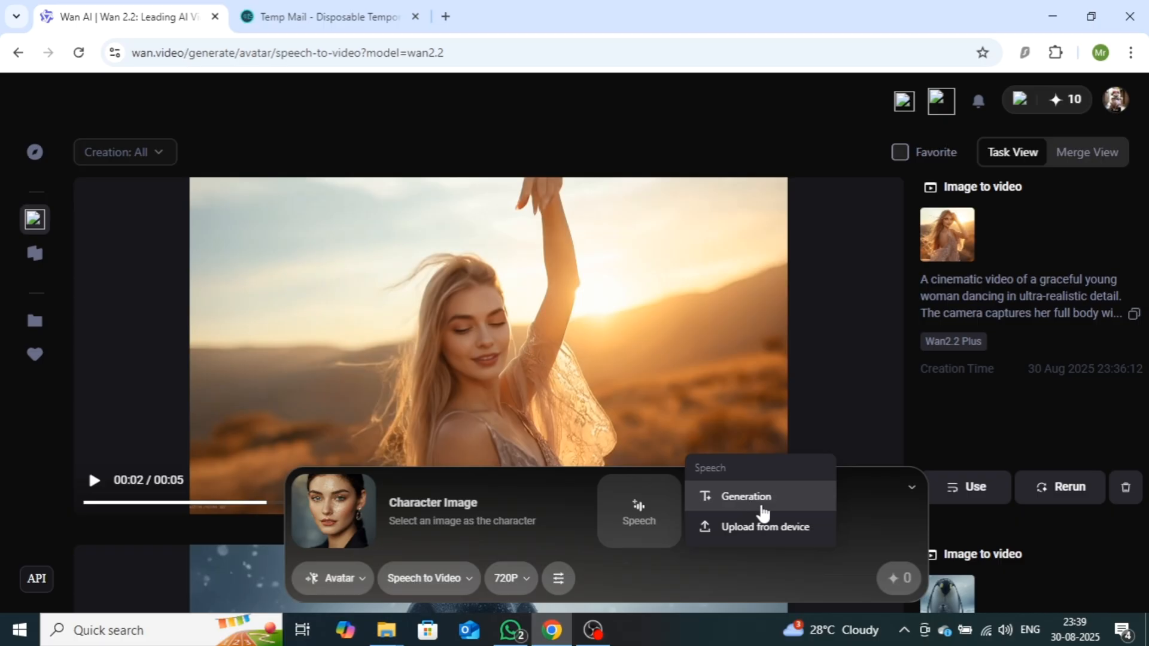
In speech generation, try Sweet Girl, Bright Girl and Playful Girl, then keep Joyful Girl.
click(746, 496)
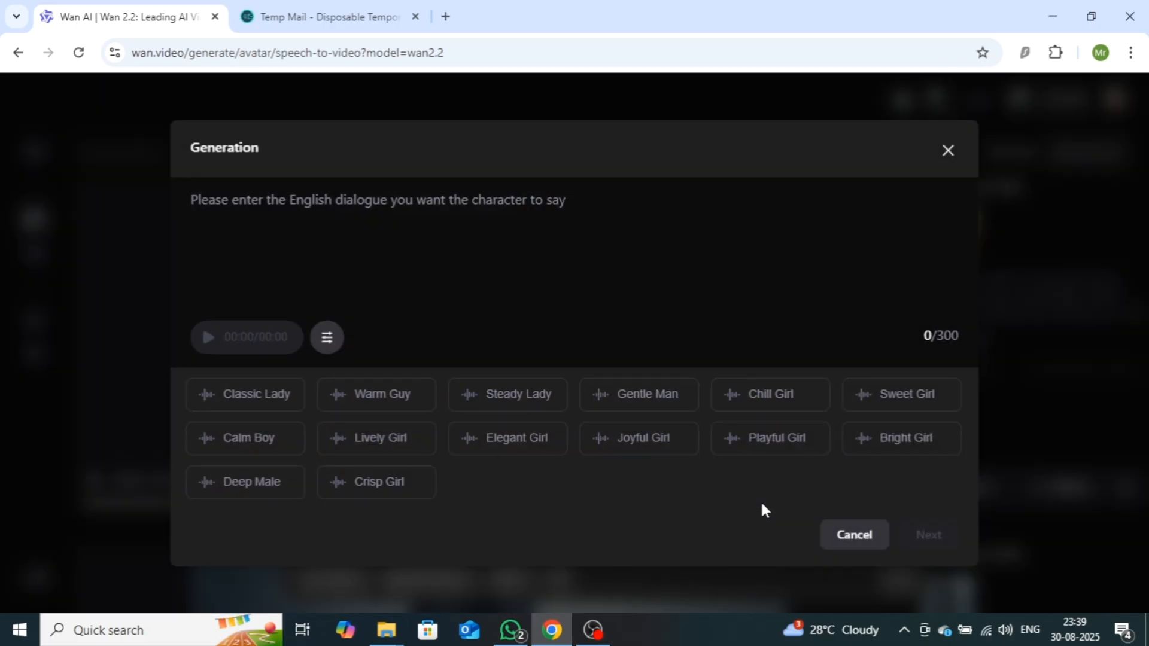
mouse_move(752, 389)
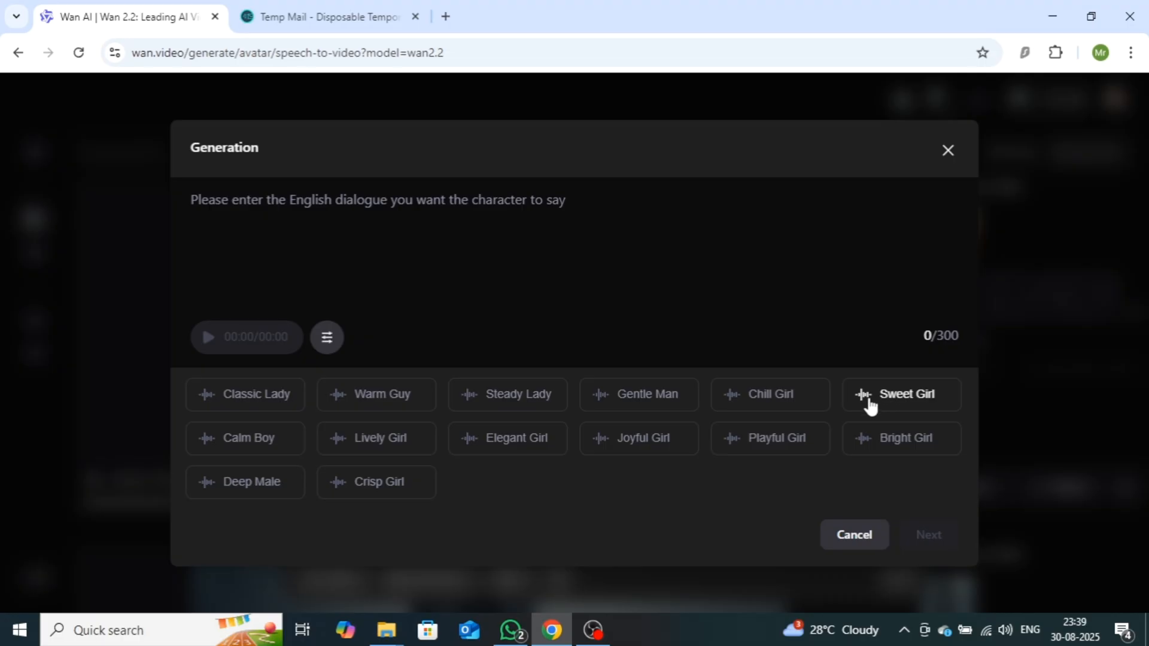
click(906, 394)
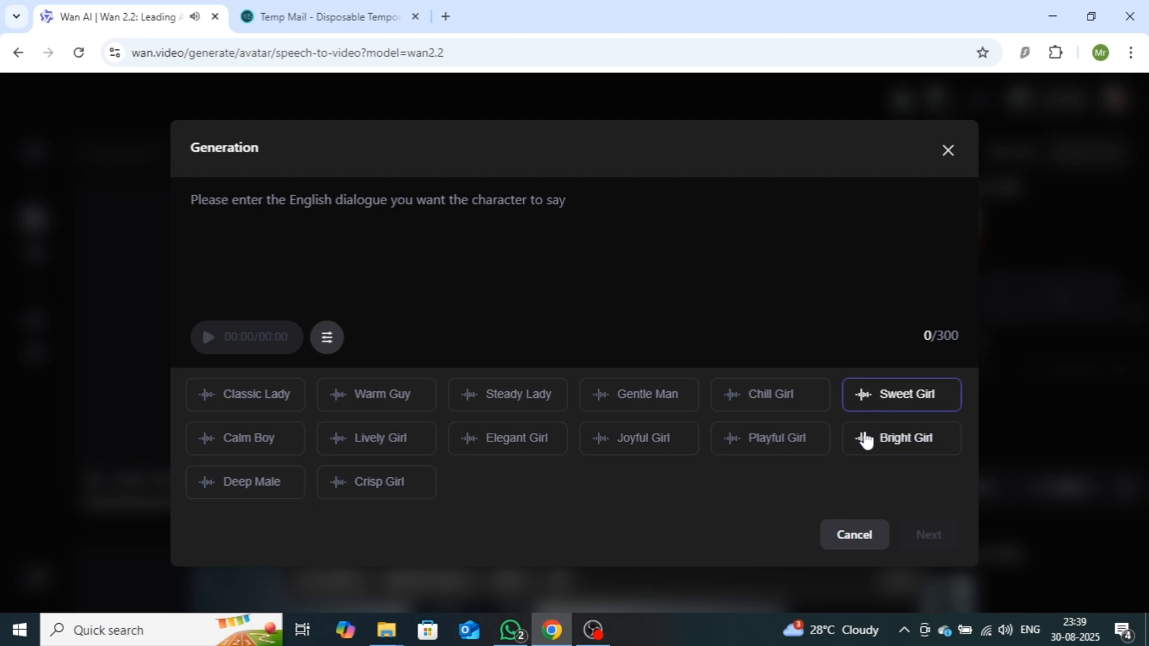
click(902, 438)
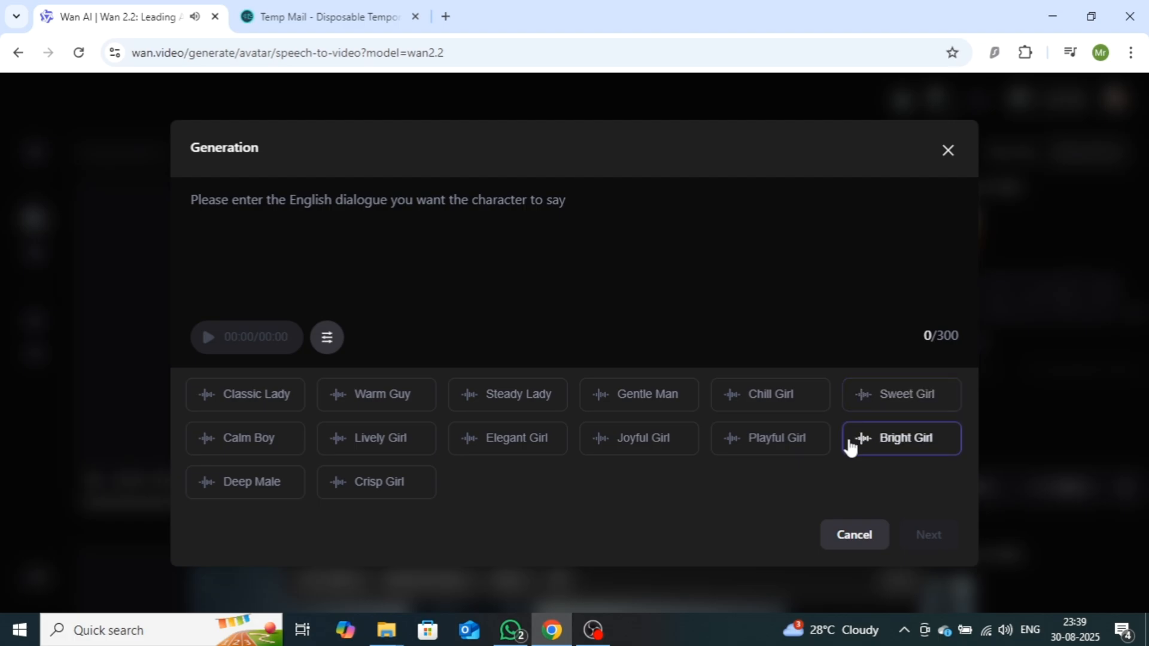
click(769, 438)
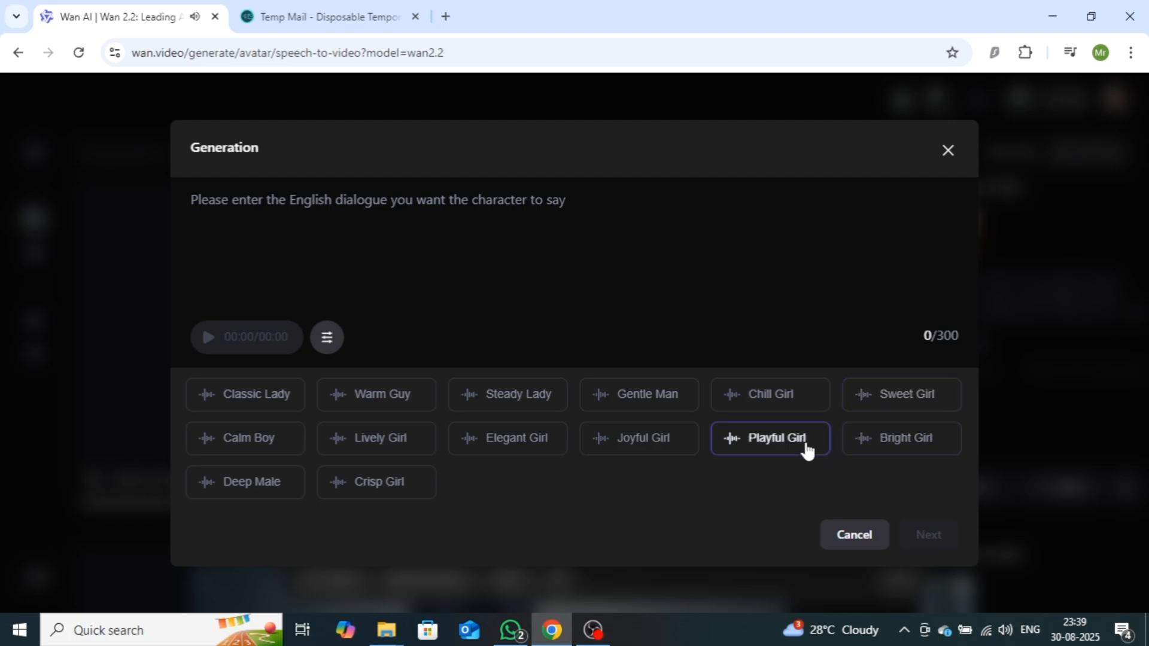
mouse_move(648, 471)
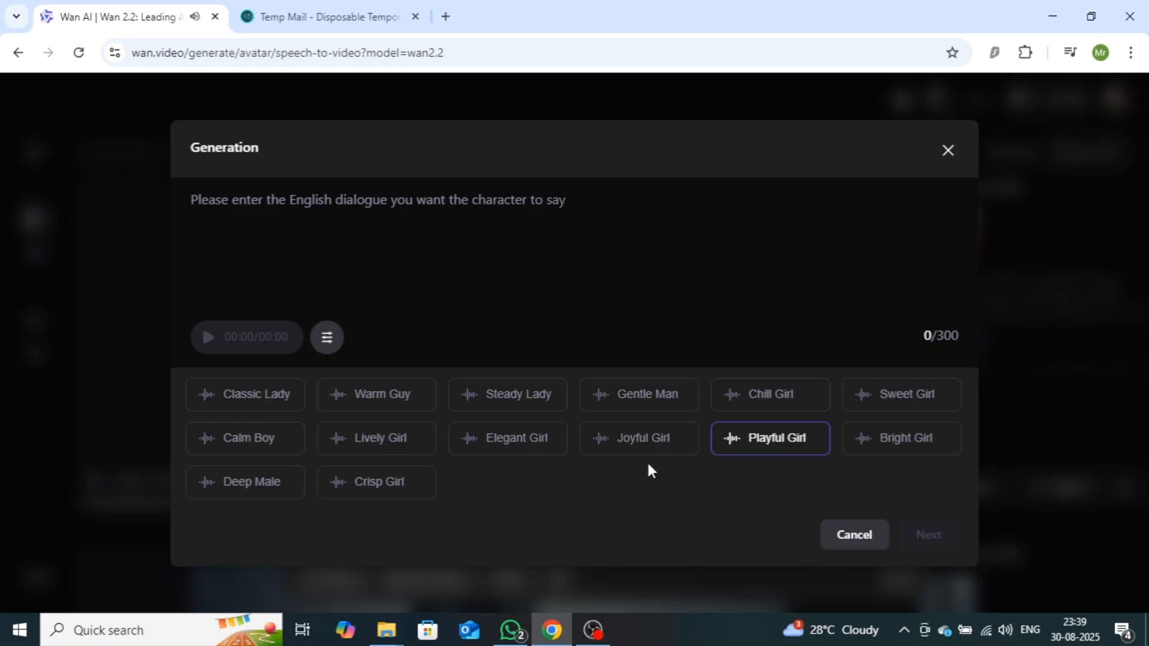
click(637, 438)
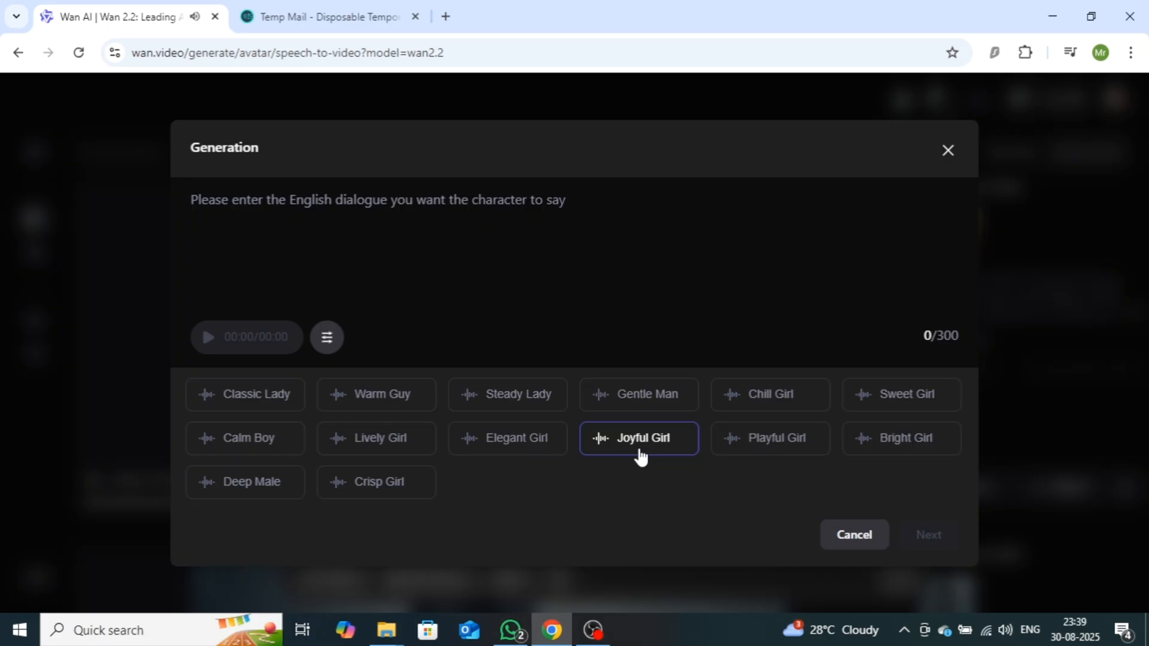
mouse_move(649, 446)
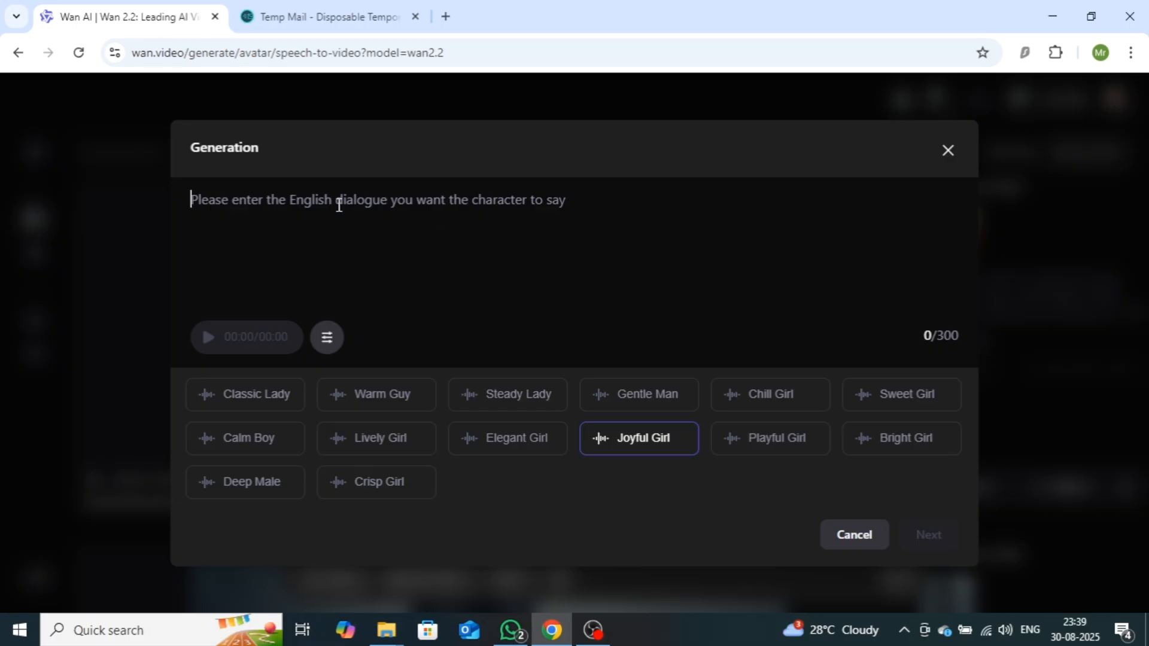
Paste 'My confidence is my currency, my success the true treasure.' without the stray quote and generate its audio.
right_click(338, 200)
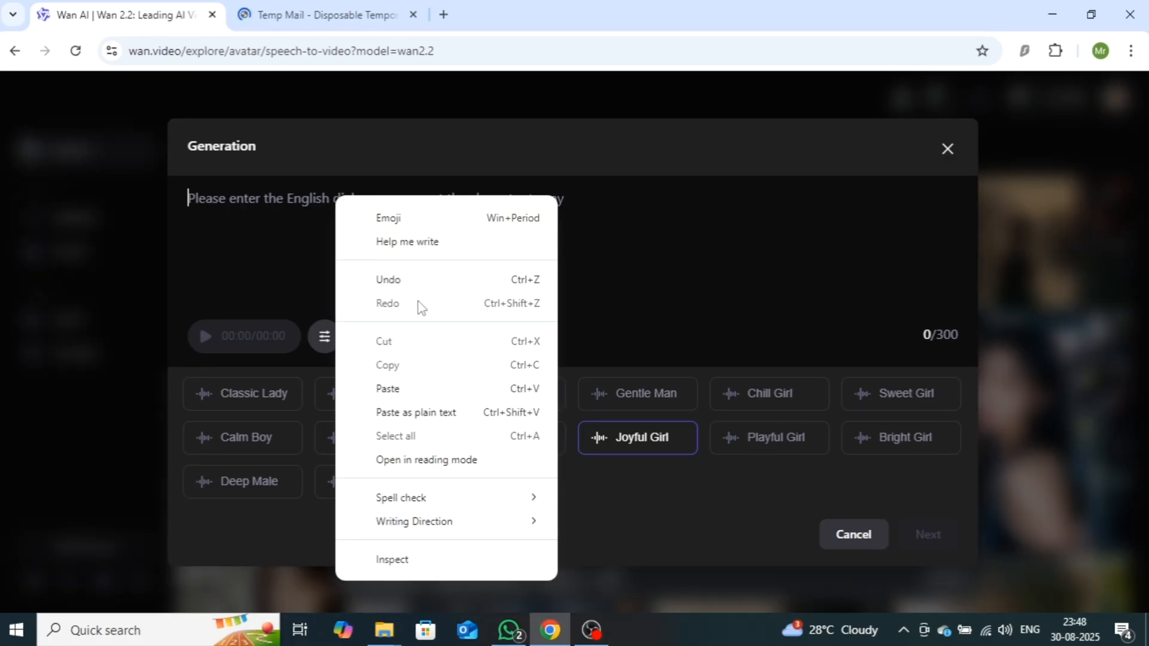
click(388, 387)
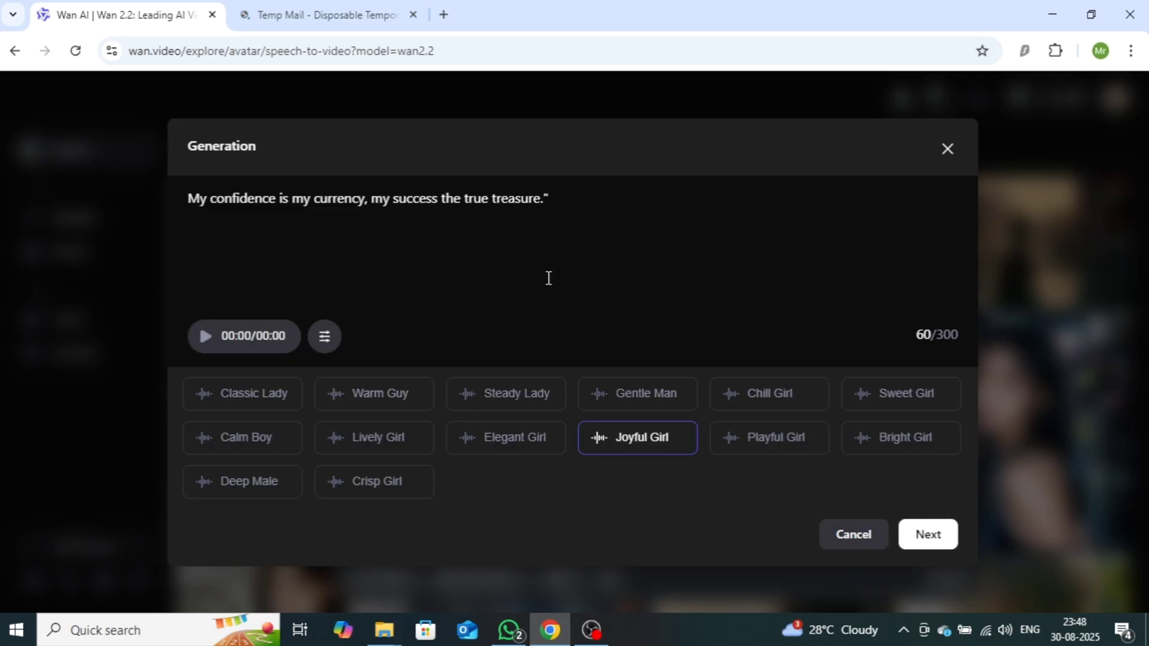
key(Backspace)
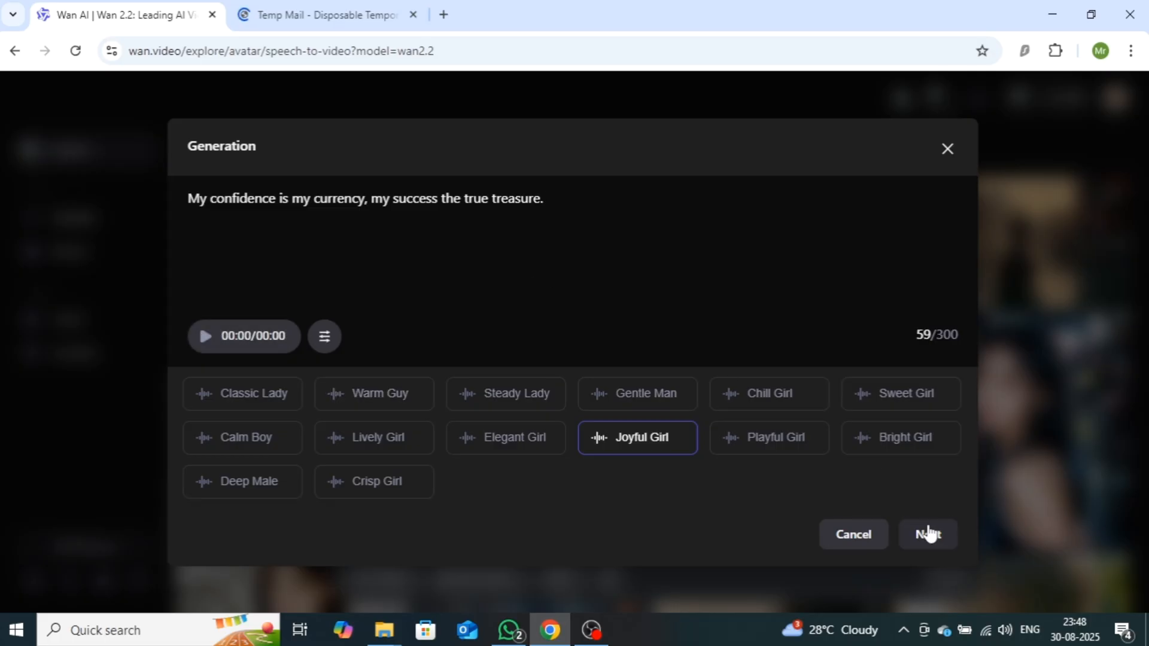
click(926, 534)
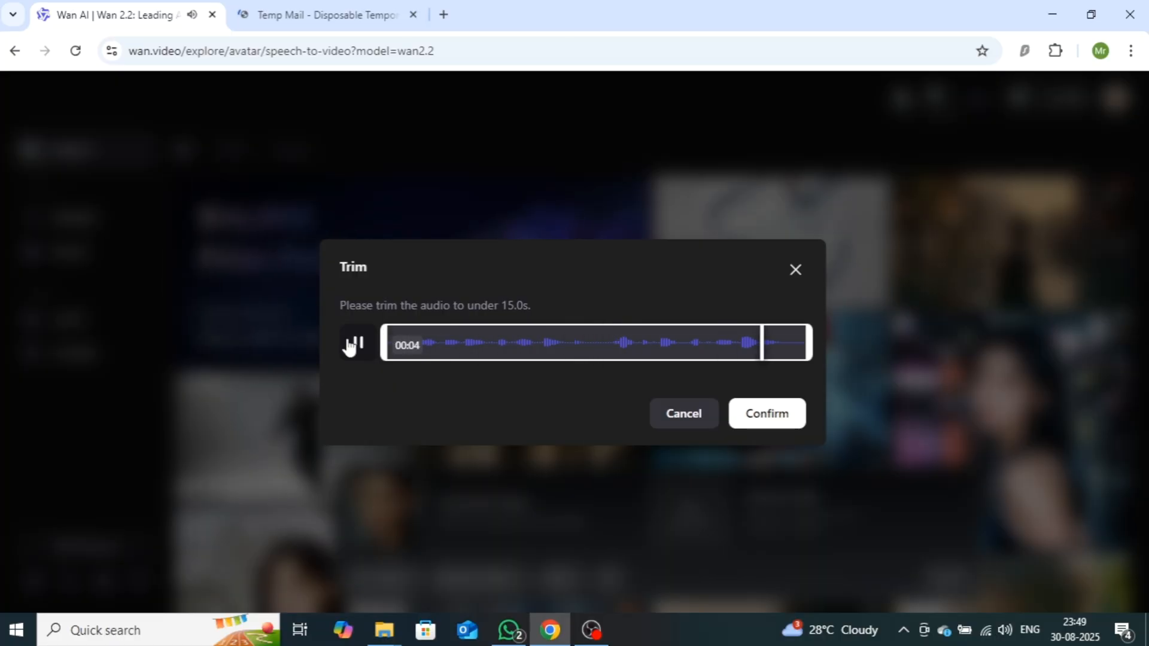
Play and confirm the four-second speech audio, then submit the 30-credit avatar video generation.
click(354, 342)
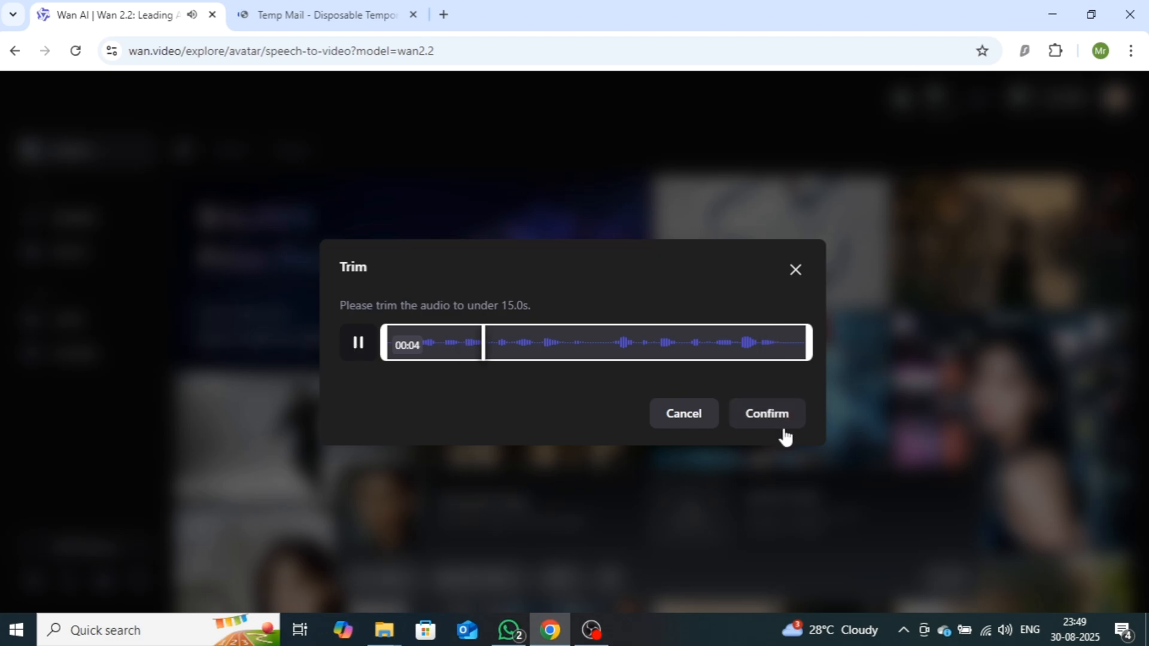
click(766, 413)
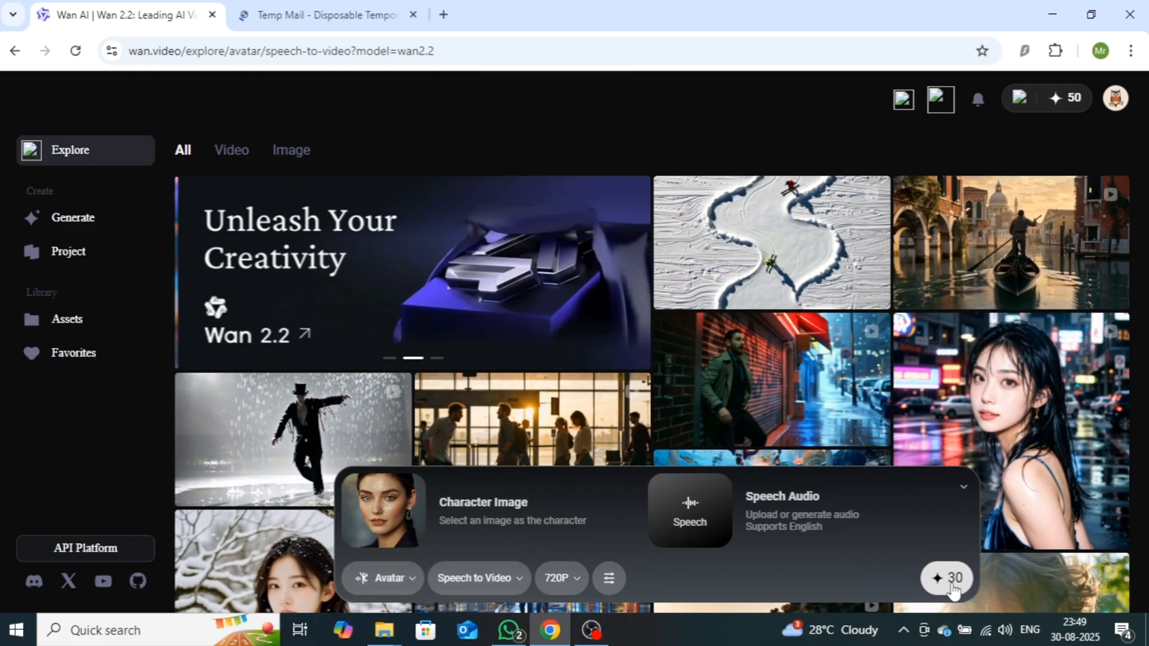
click(949, 579)
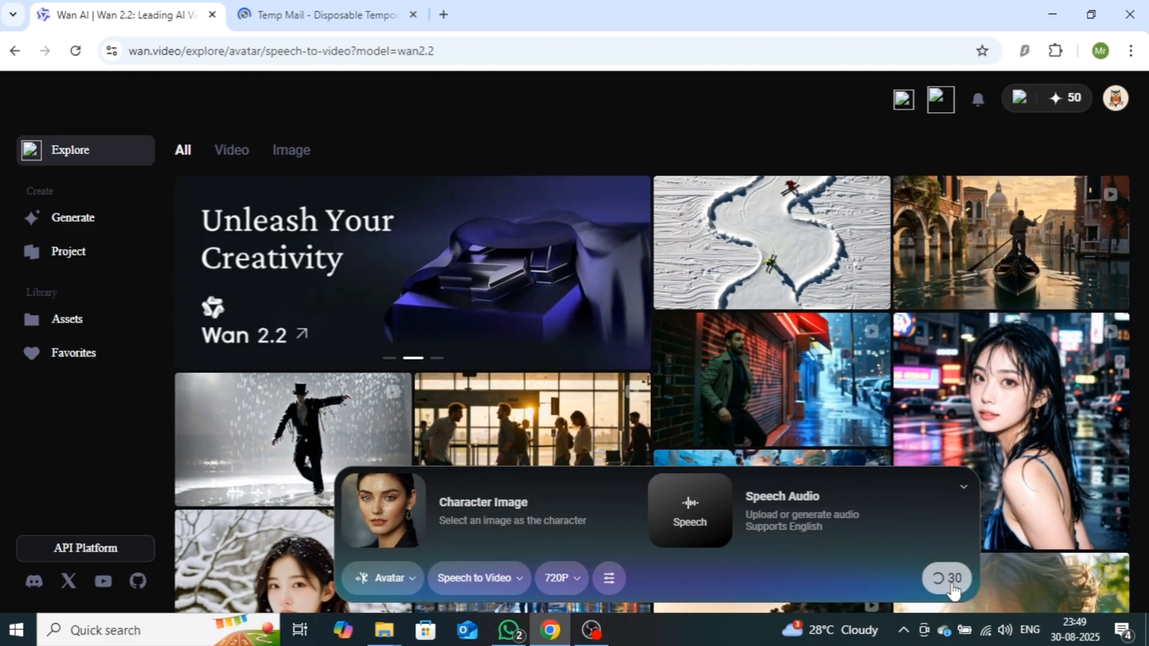
click(945, 578)
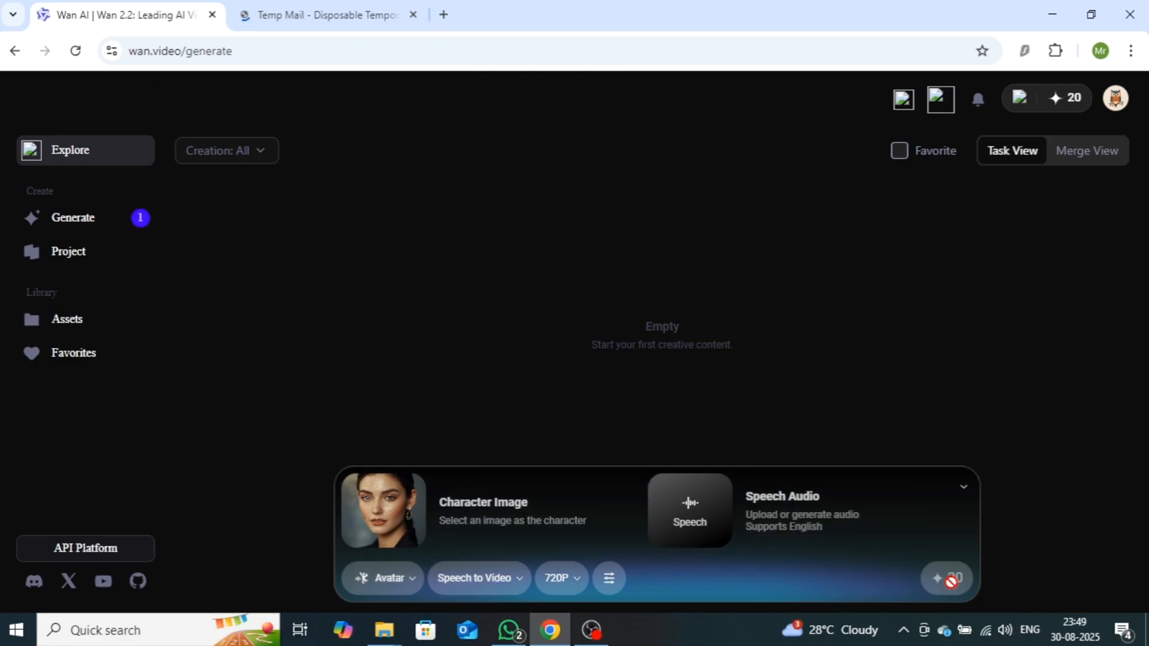
View the queued speech-to-video task, then return to the wan.video homepage.
click(945, 578)
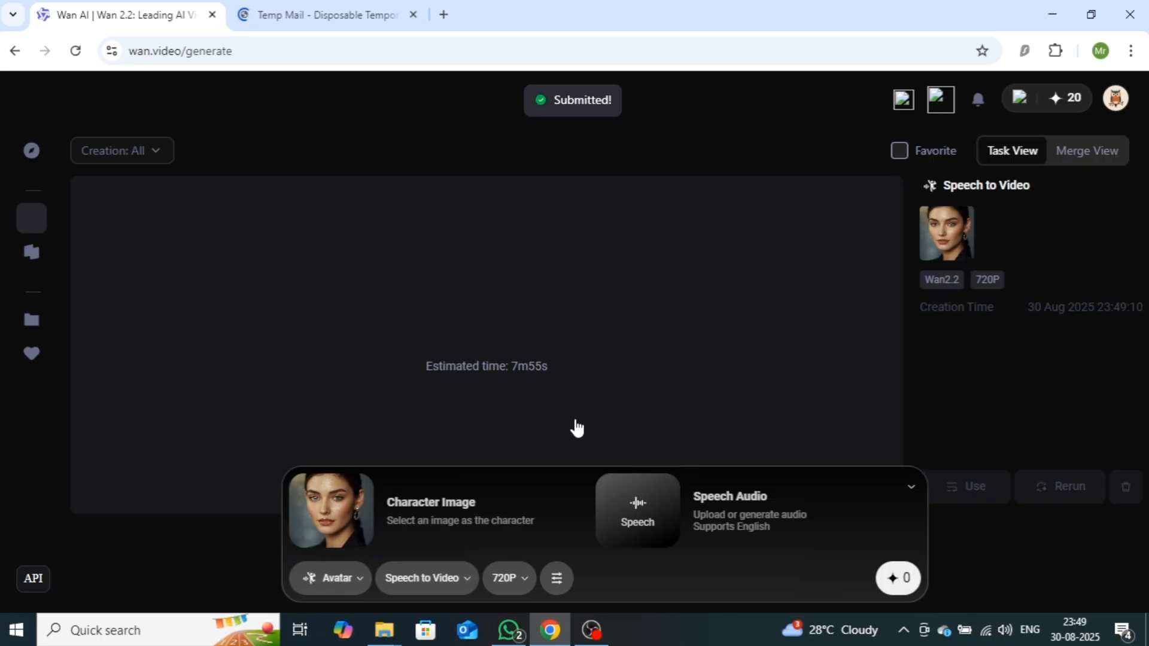
click(946, 233)
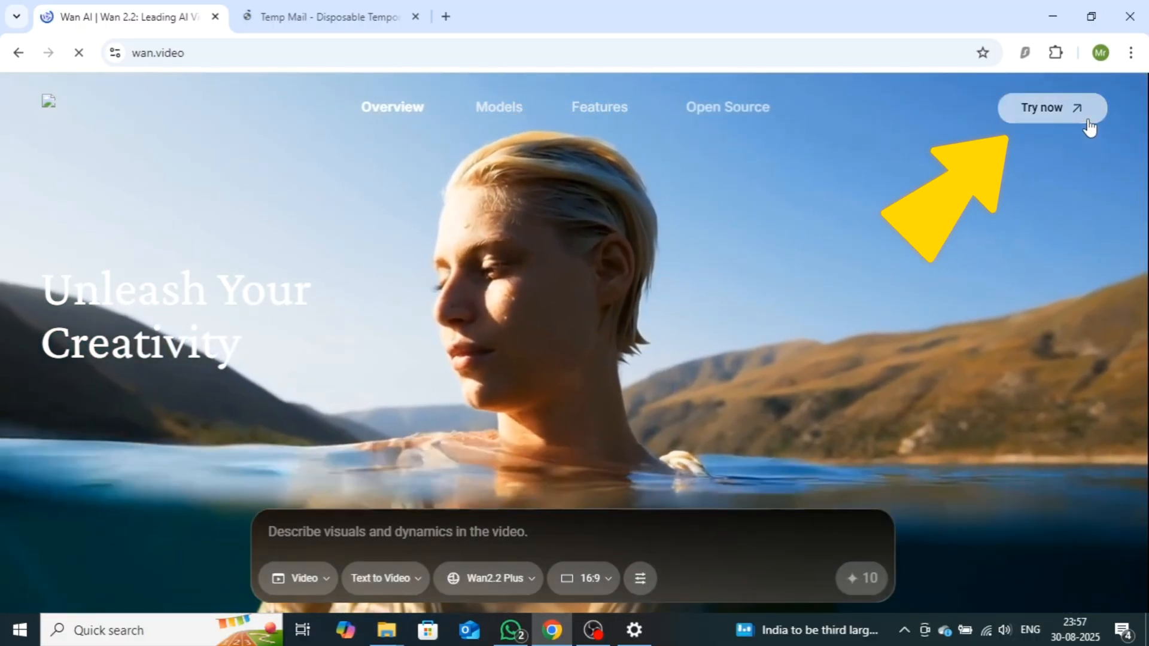
Enter the creation site via Try now and sign in to the account.
click(1041, 108)
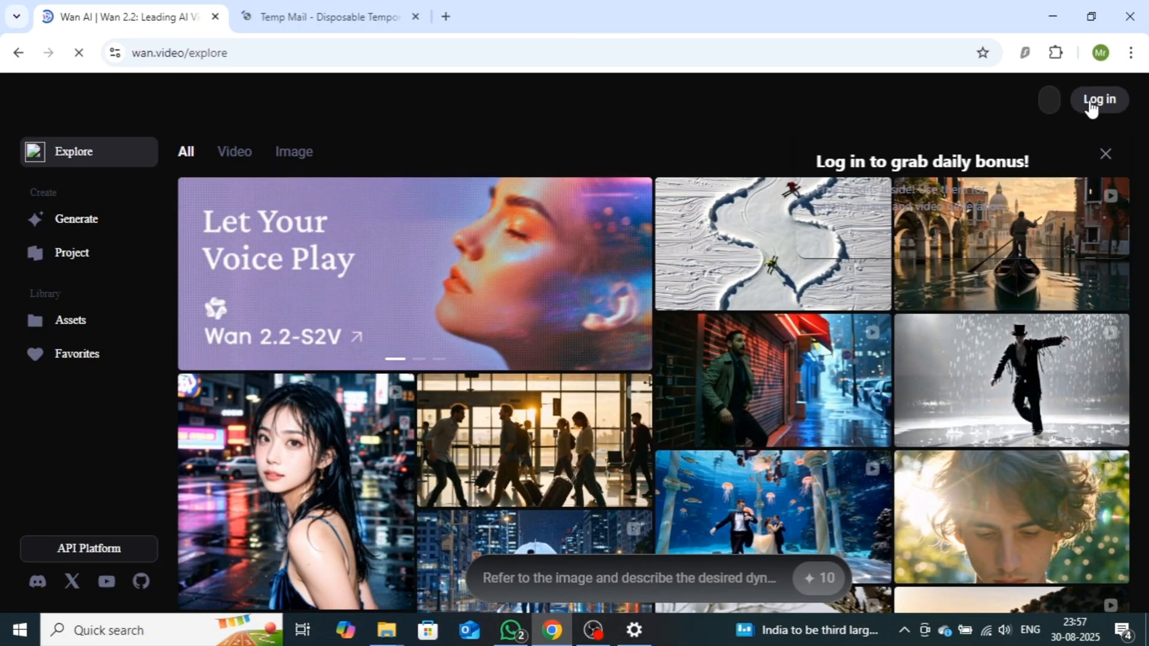
click(1098, 99)
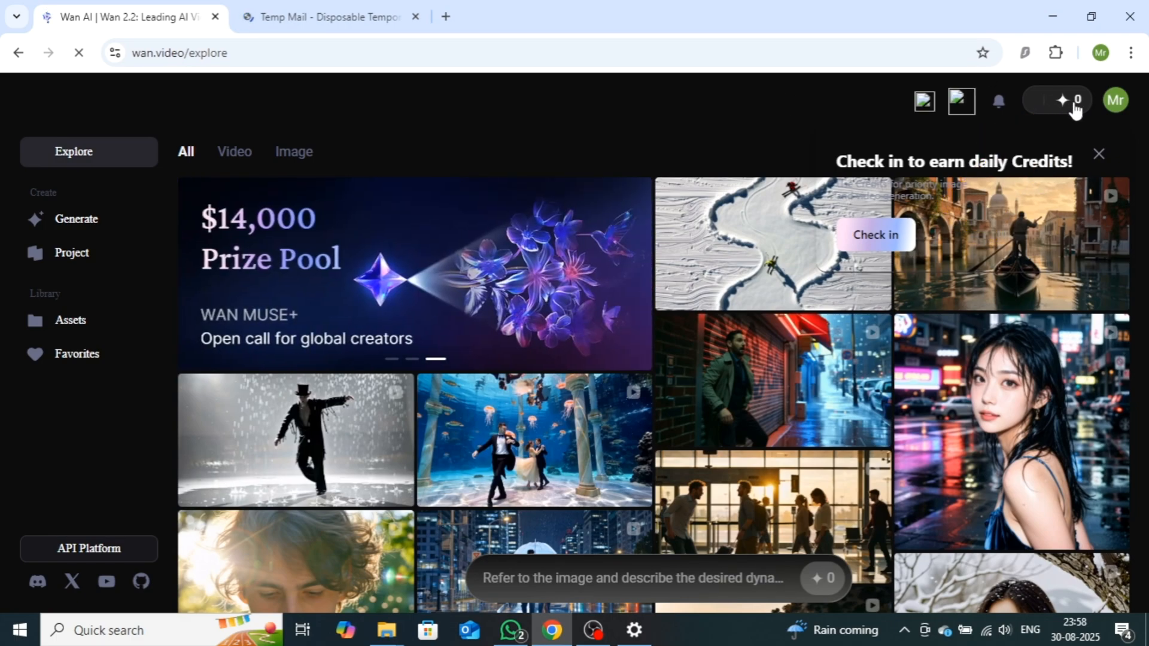
Check in from the credits counter to raise the balance from 0 to 50 credits.
click(1059, 101)
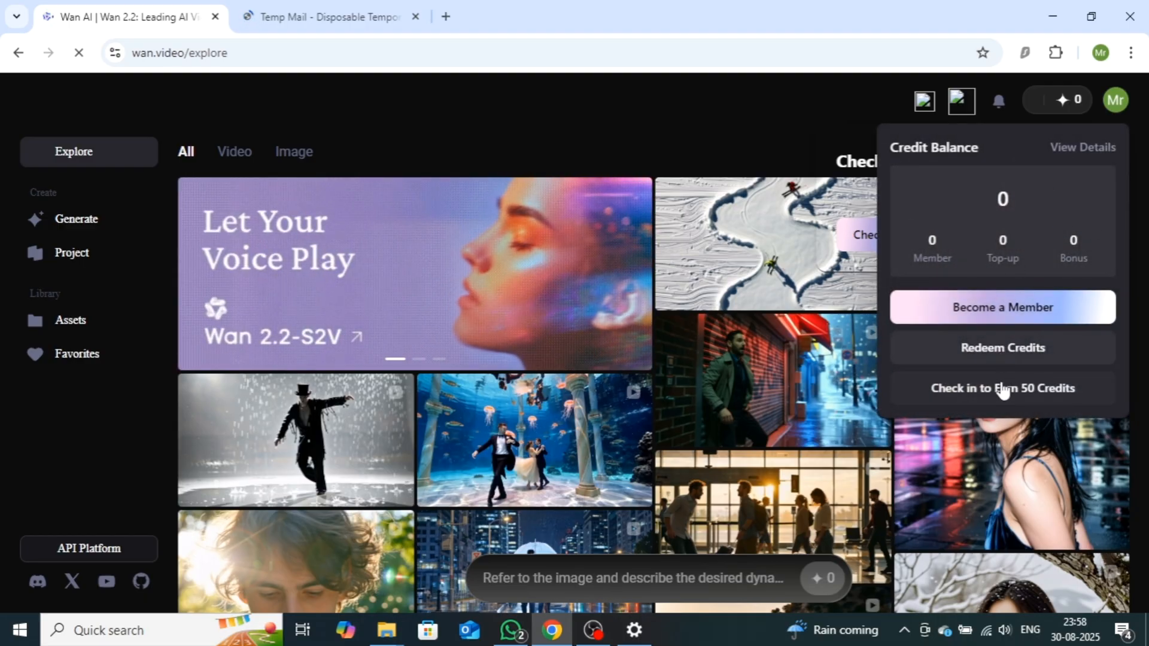
click(1001, 388)
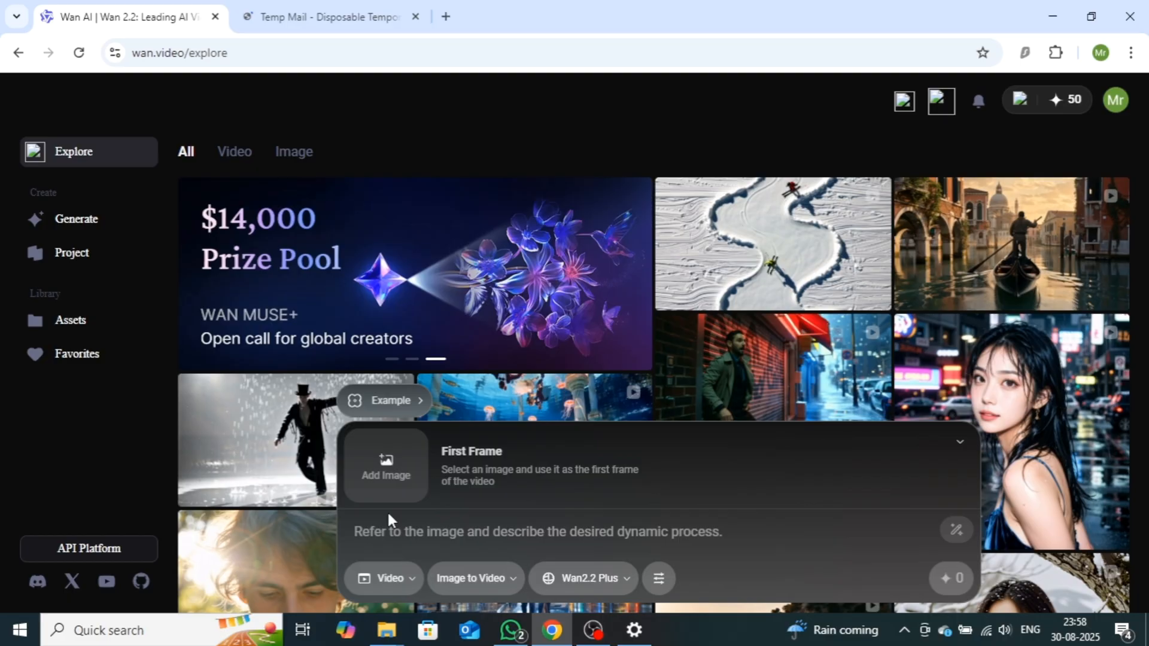
Browse the media types, then switch video creation to the Effects function with Wan2.1 Plus.
click(384, 578)
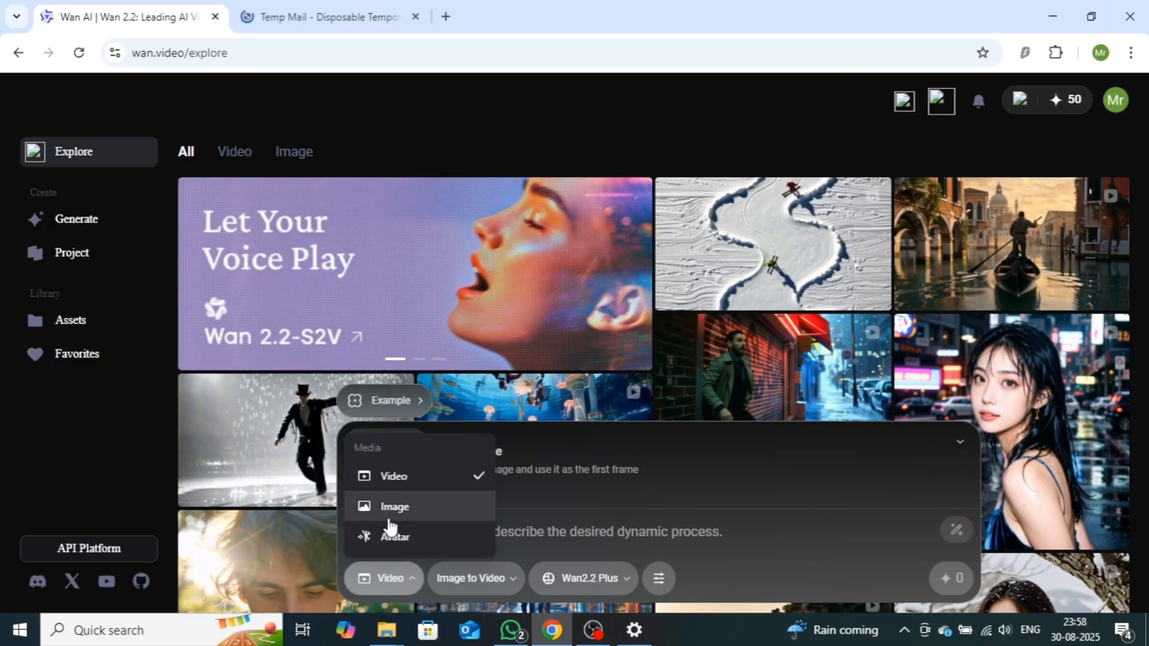
click(394, 507)
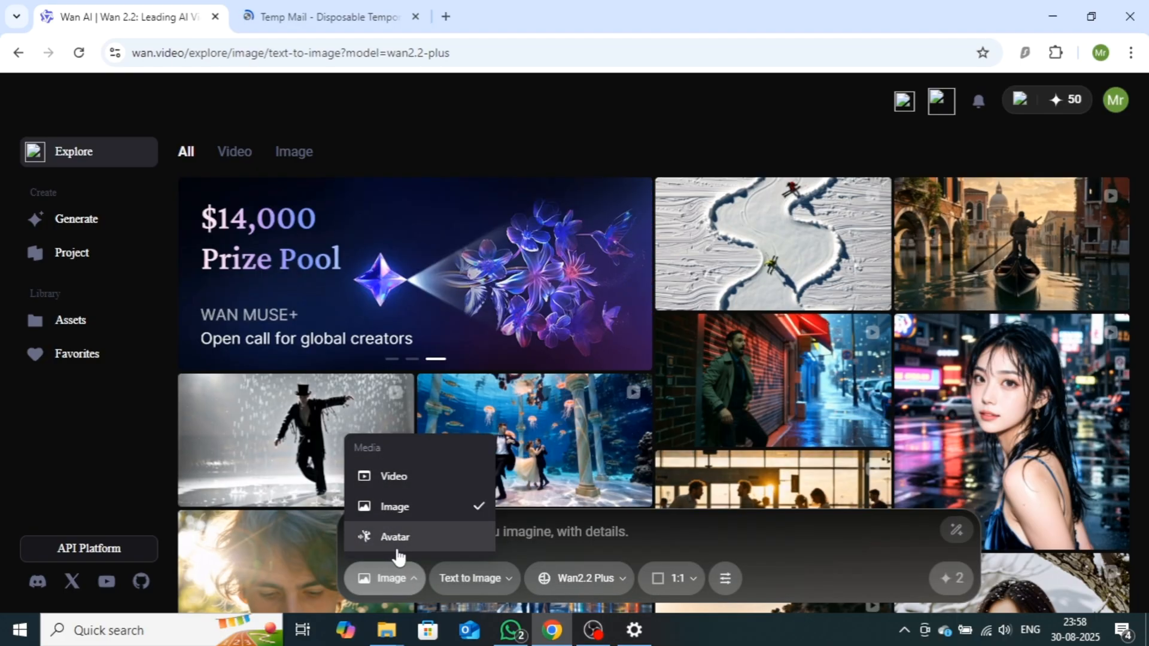
click(393, 475)
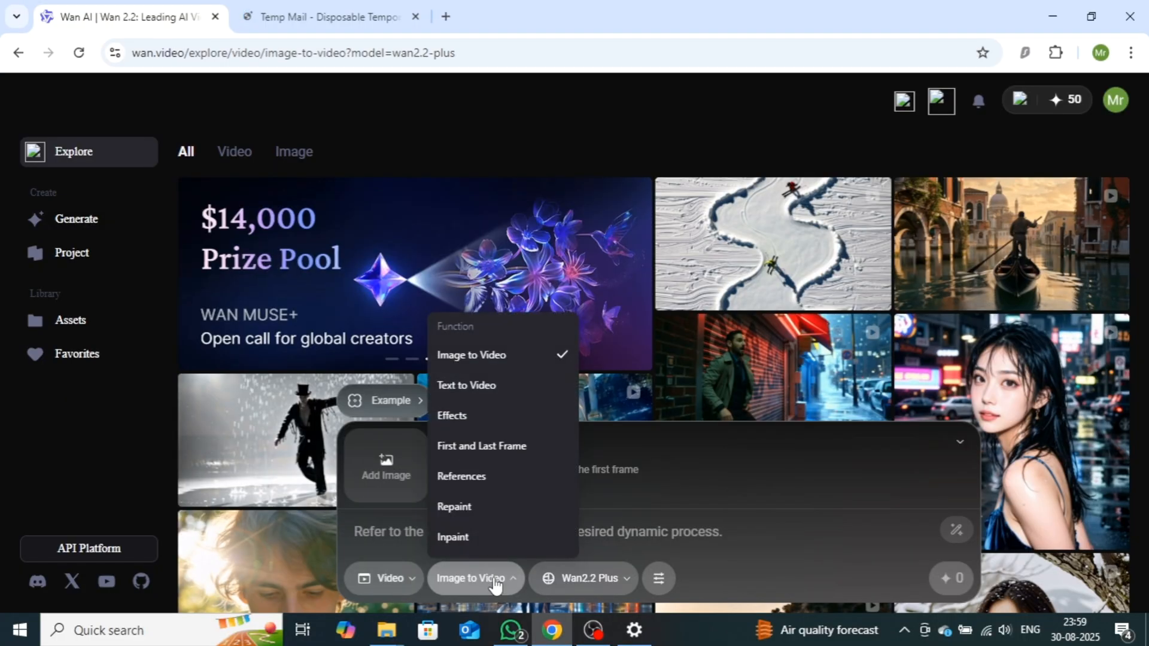
mouse_move(465, 384)
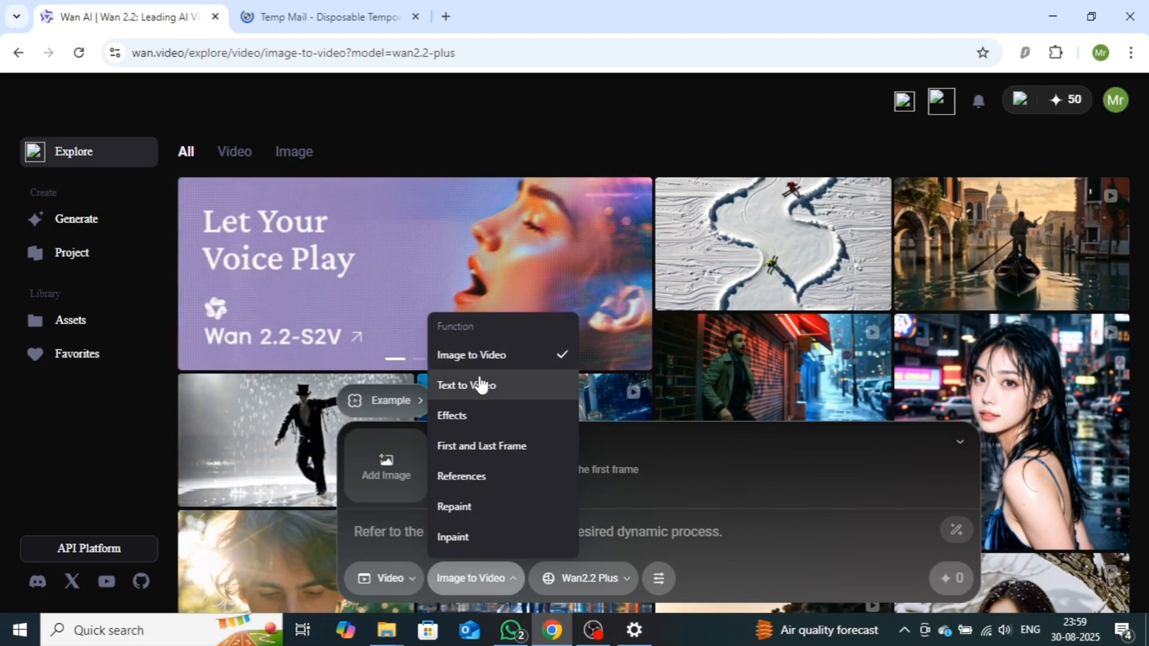
mouse_move(490, 403)
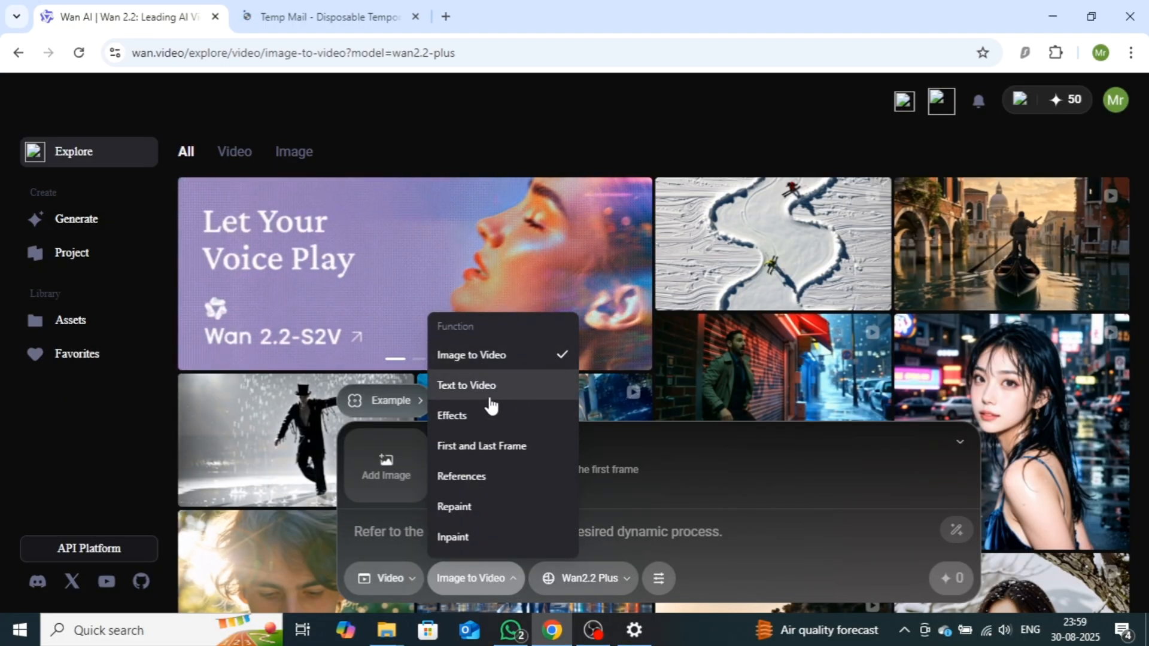
click(453, 415)
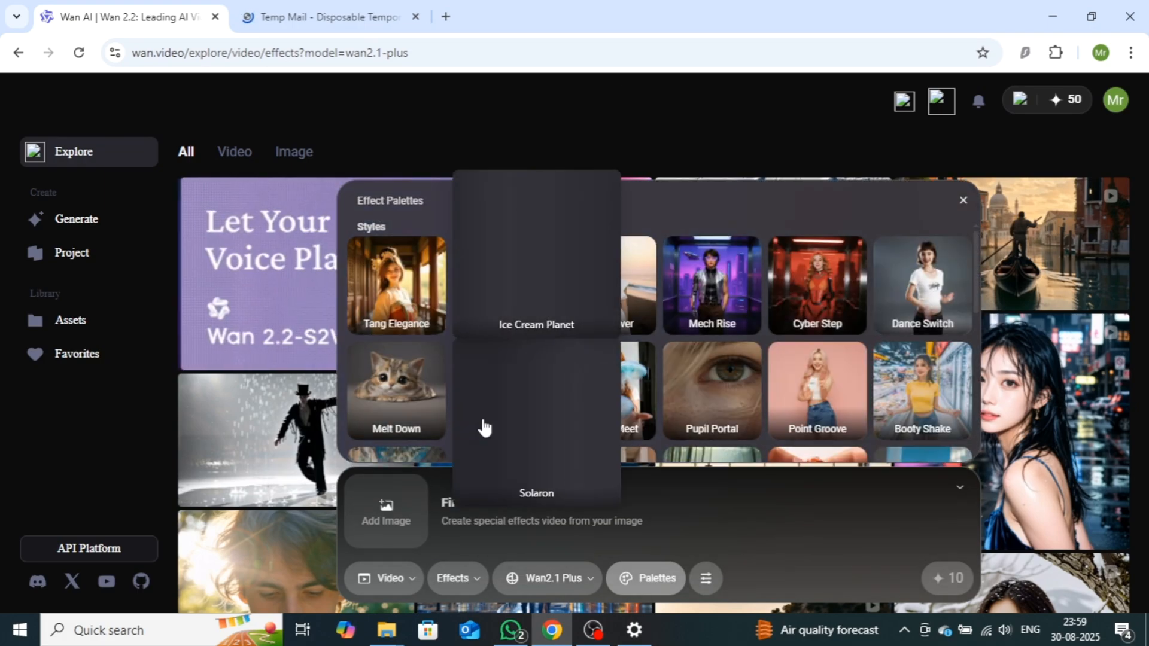